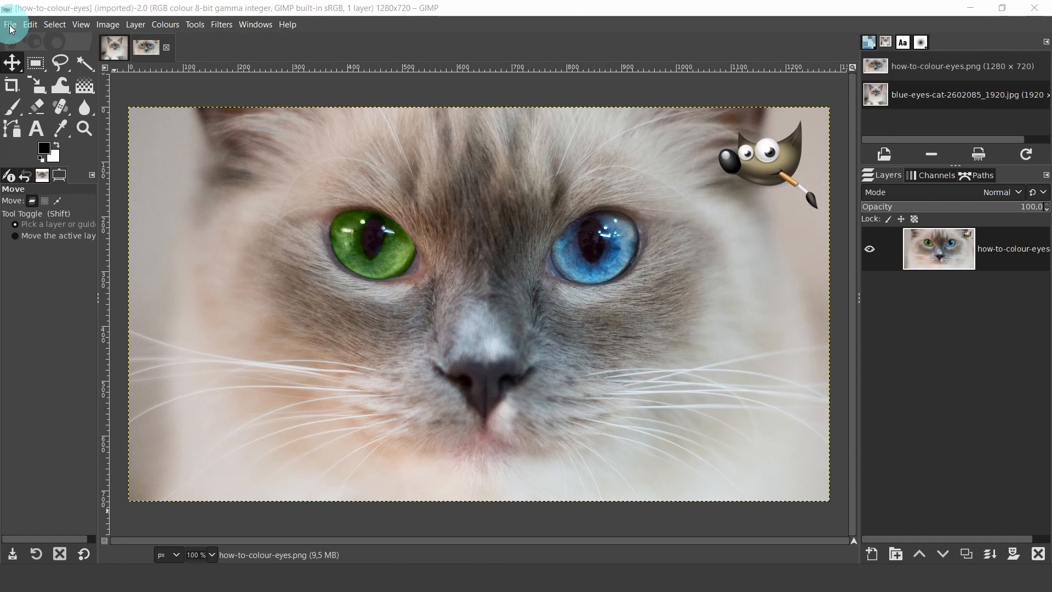
Open blue-eyes-cat-2602085_1920.jpg from the change eye colour folder via File > Open
left_click(9, 24)
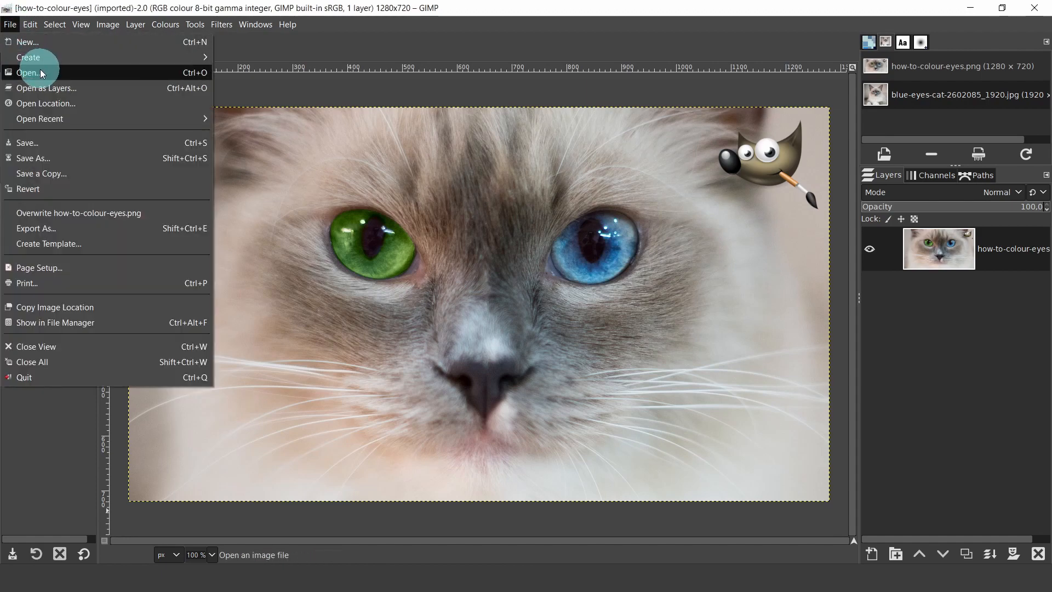
left_click(26, 72)
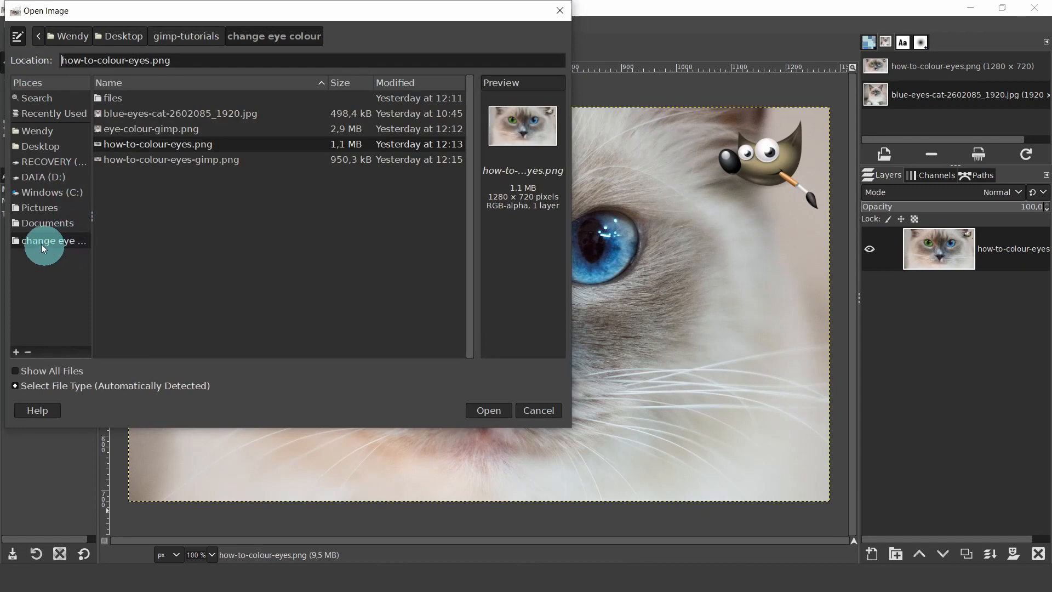
mouse_move(214, 113)
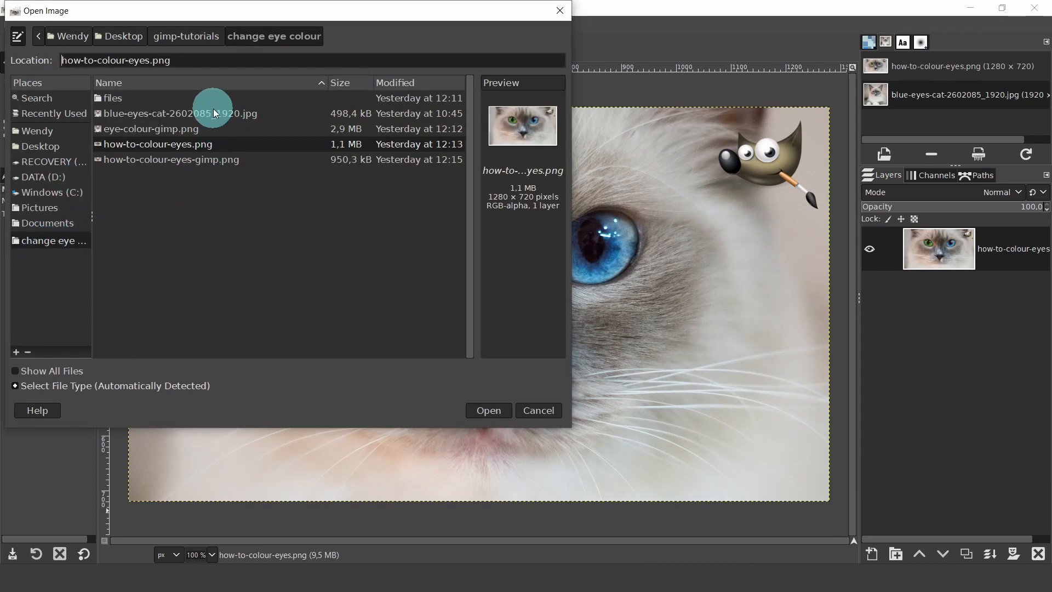
left_click(489, 410)
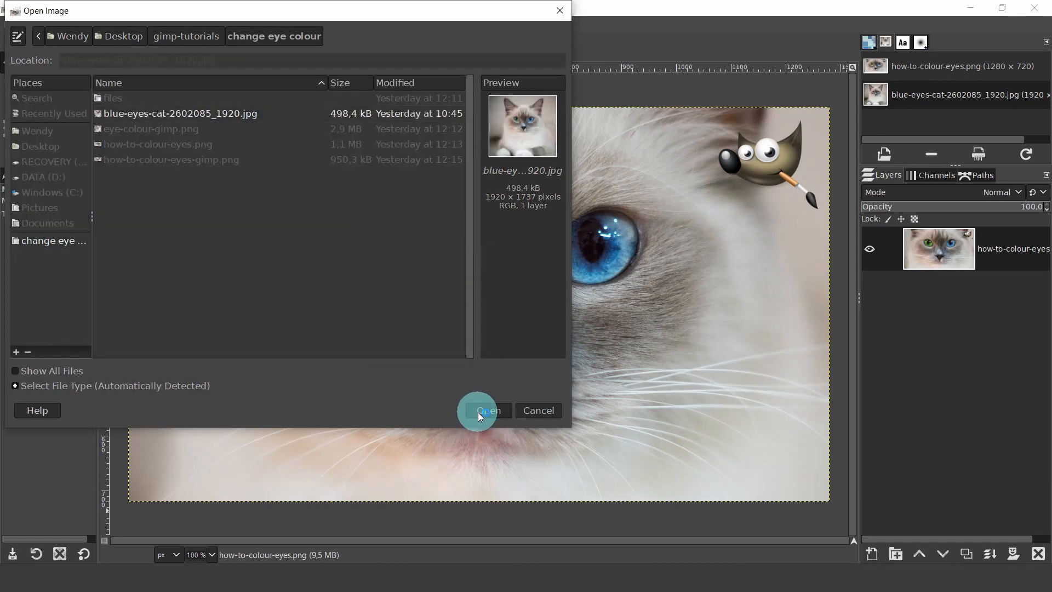
left_click(489, 410)
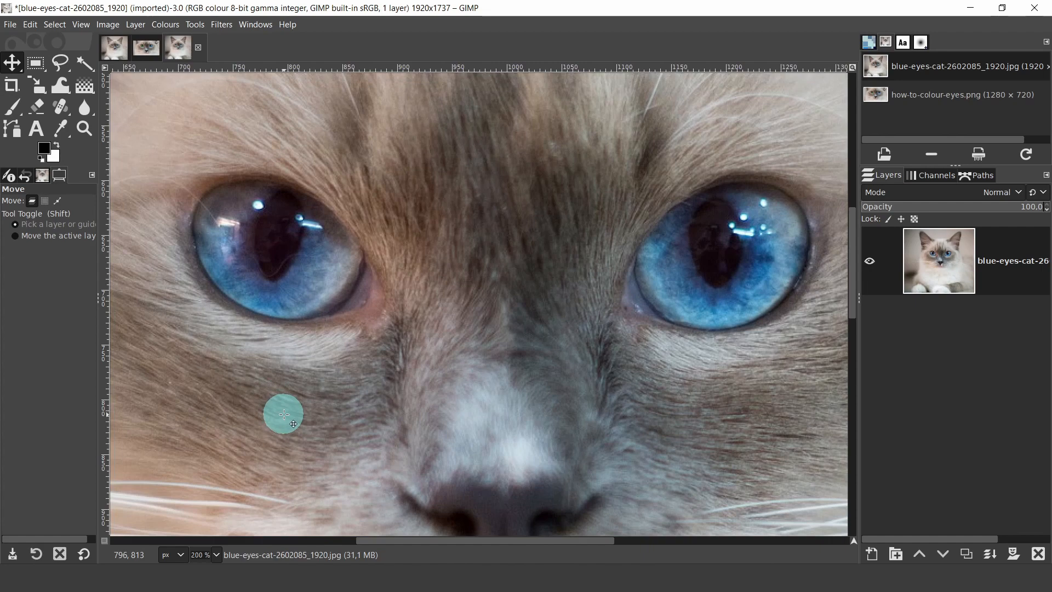
mouse_move(291, 409)
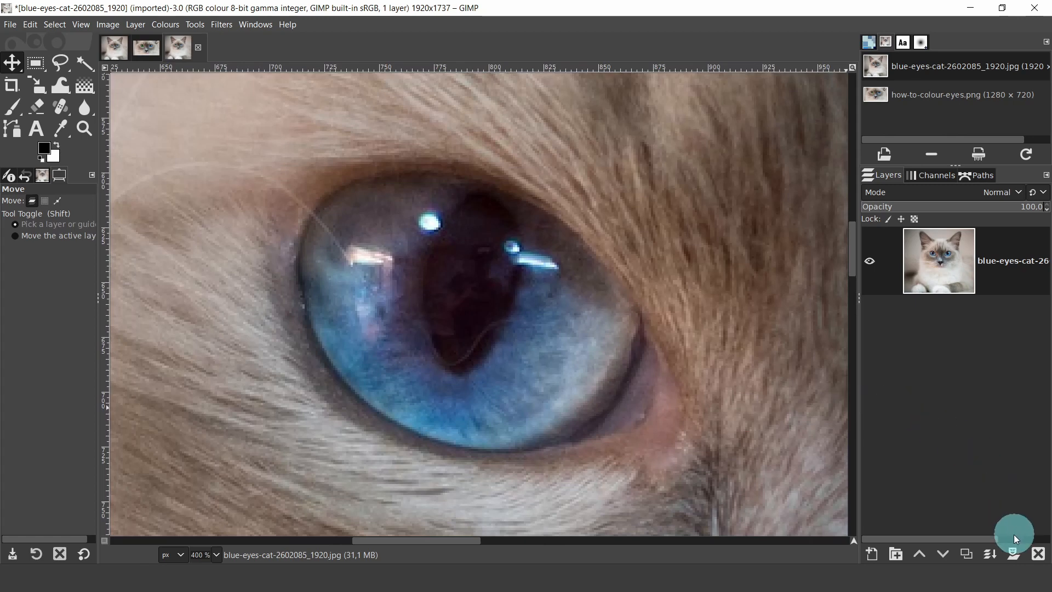
mouse_move(967, 553)
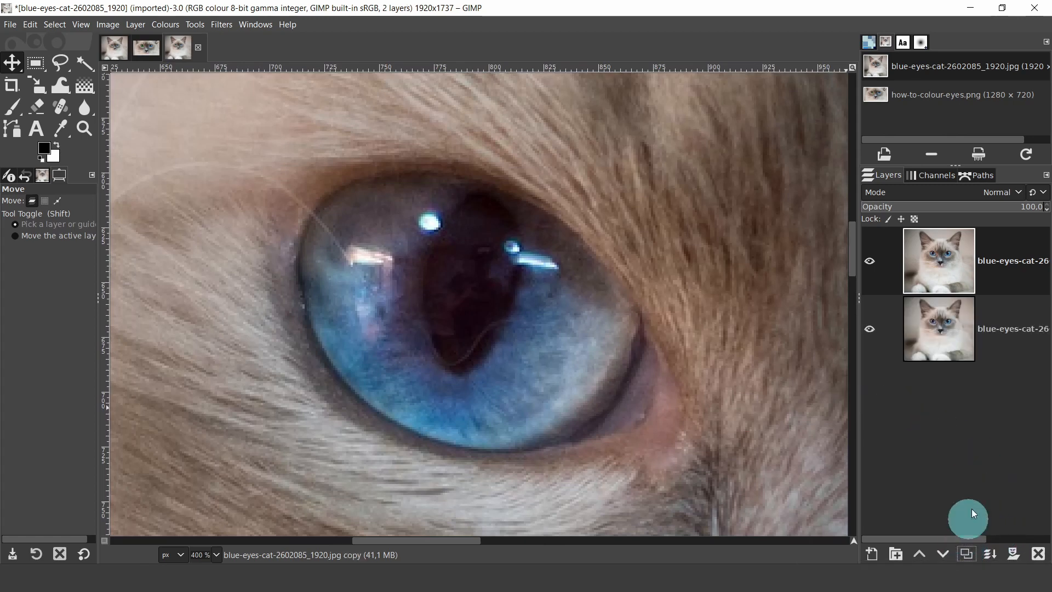
Rename the duplicated cat layer to 'green eyes'
double_click(1012, 261)
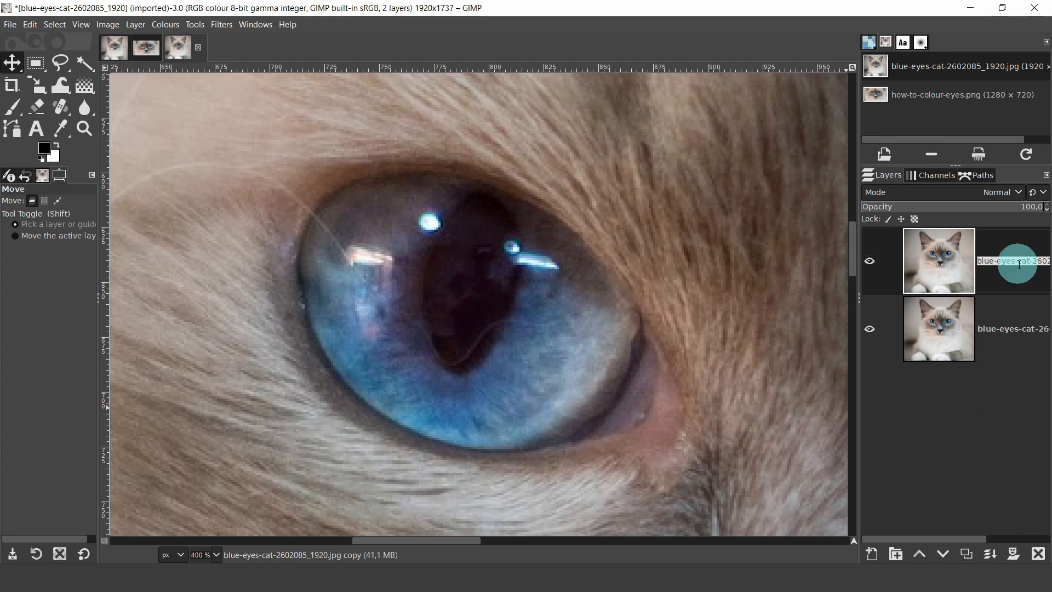
type("green eyes")
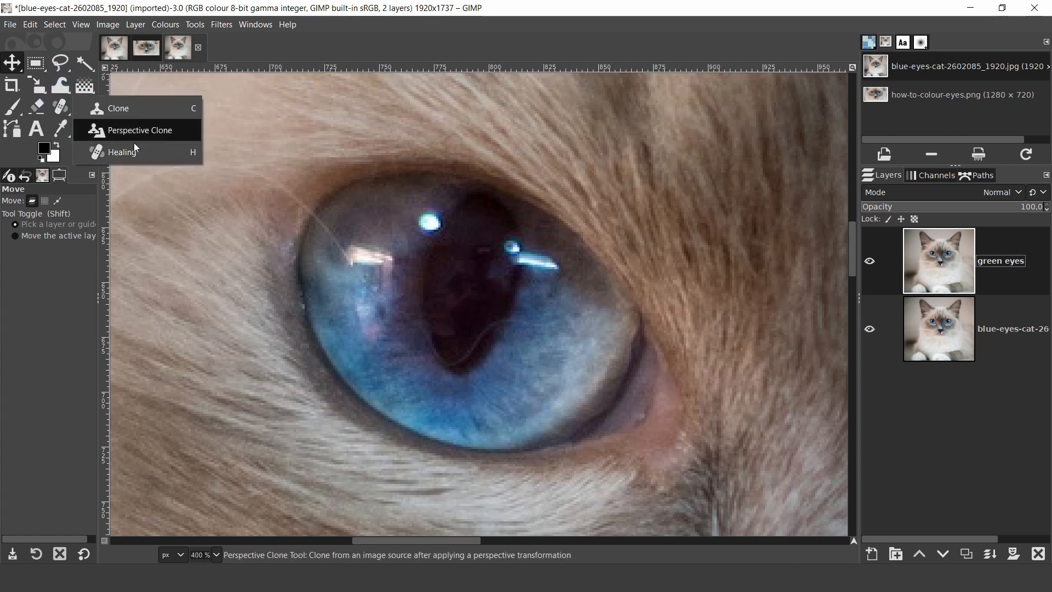
Switch to the Healing tool and review its brush choices
left_click(120, 151)
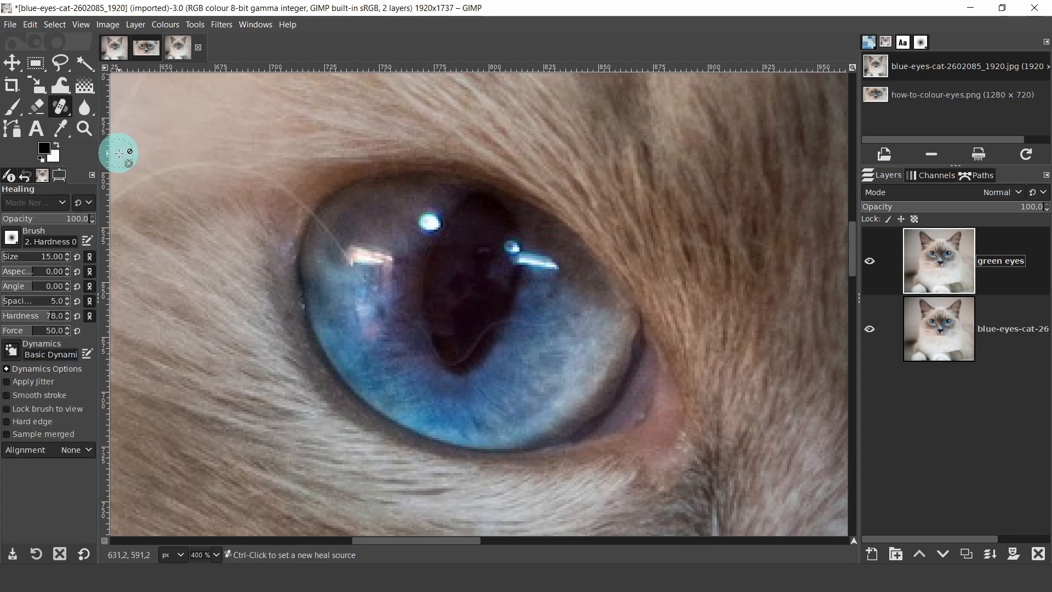
mouse_move(330, 149)
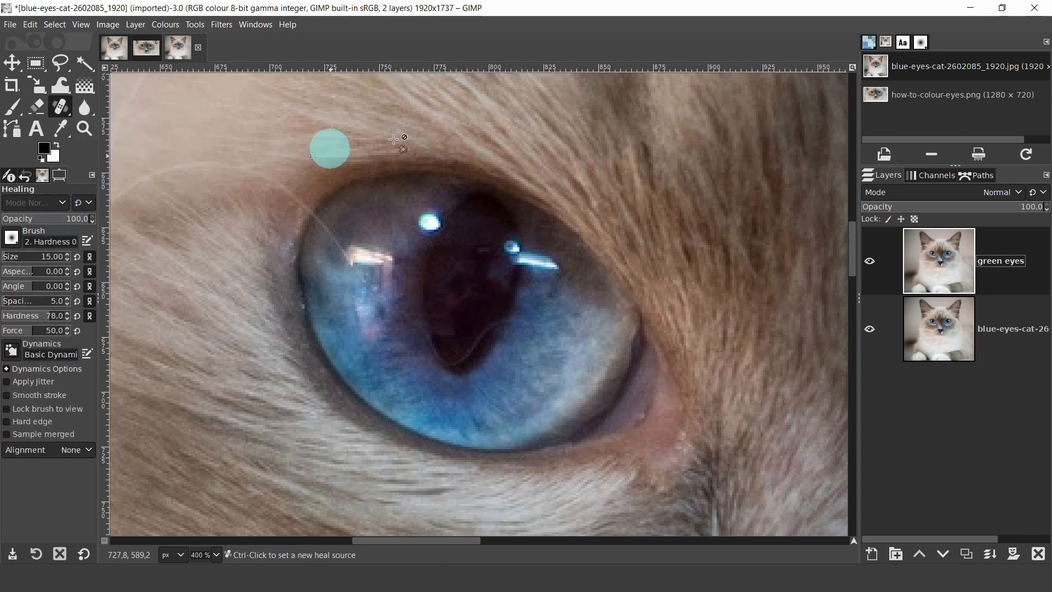
left_click(920, 42)
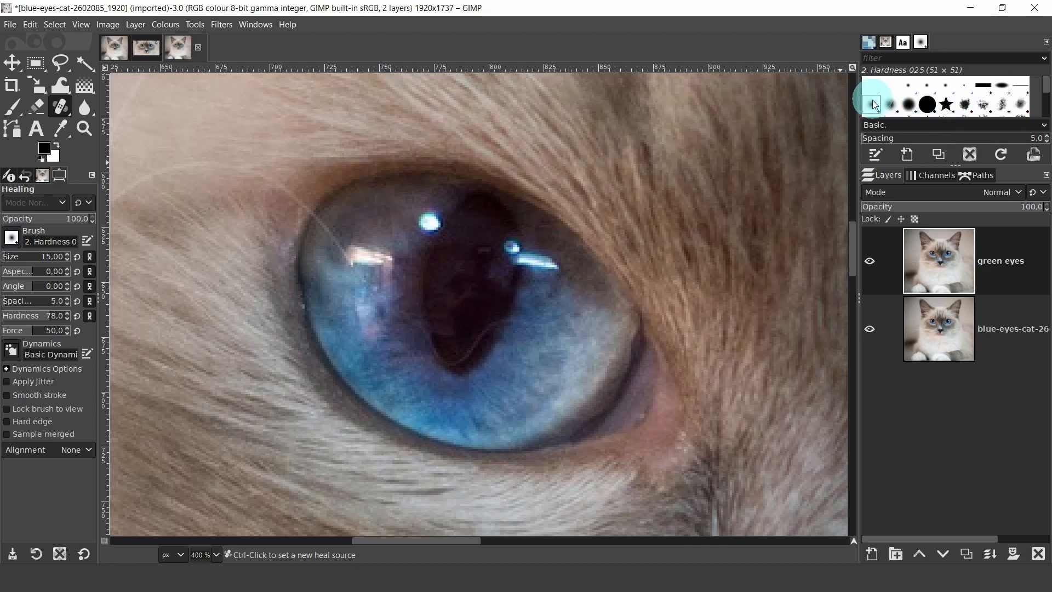
mouse_move(872, 105)
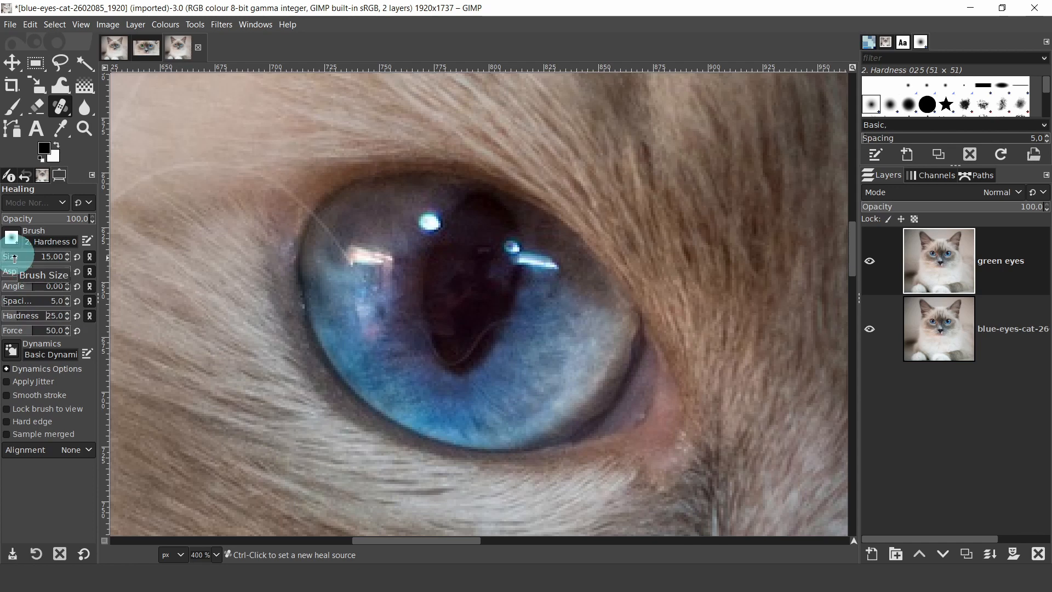
mouse_move(355, 213)
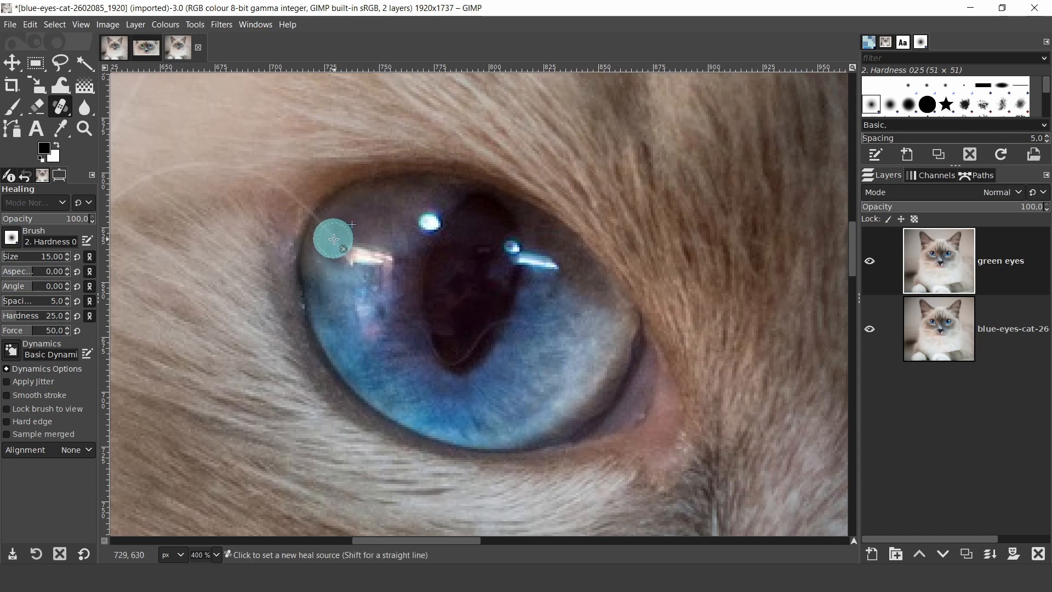
Sample a heal source beside the eye and heal spots along its upper-left rim and corner
left_click(335, 238)
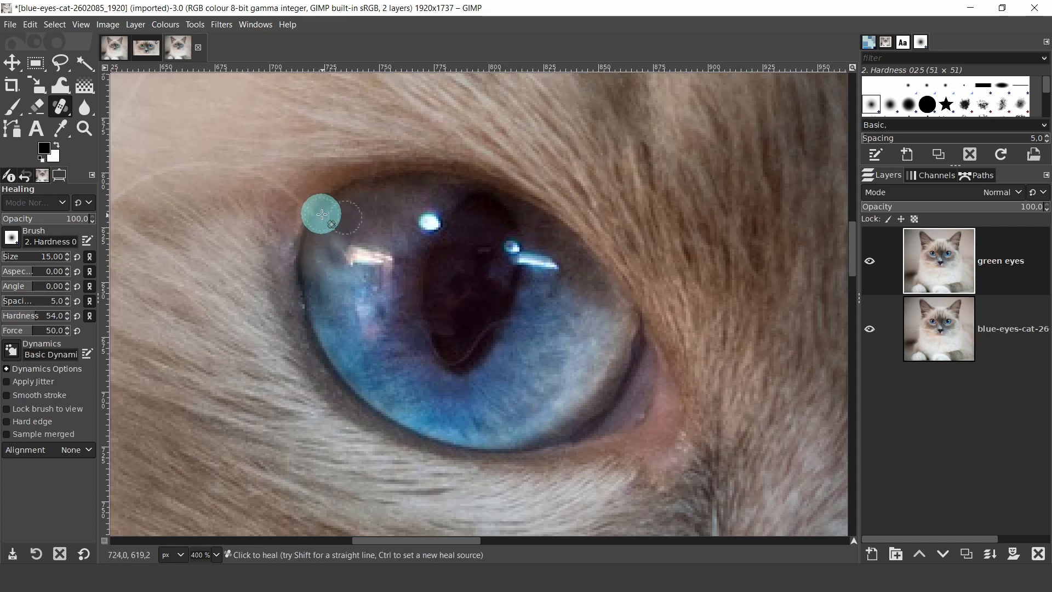
left_click(320, 215)
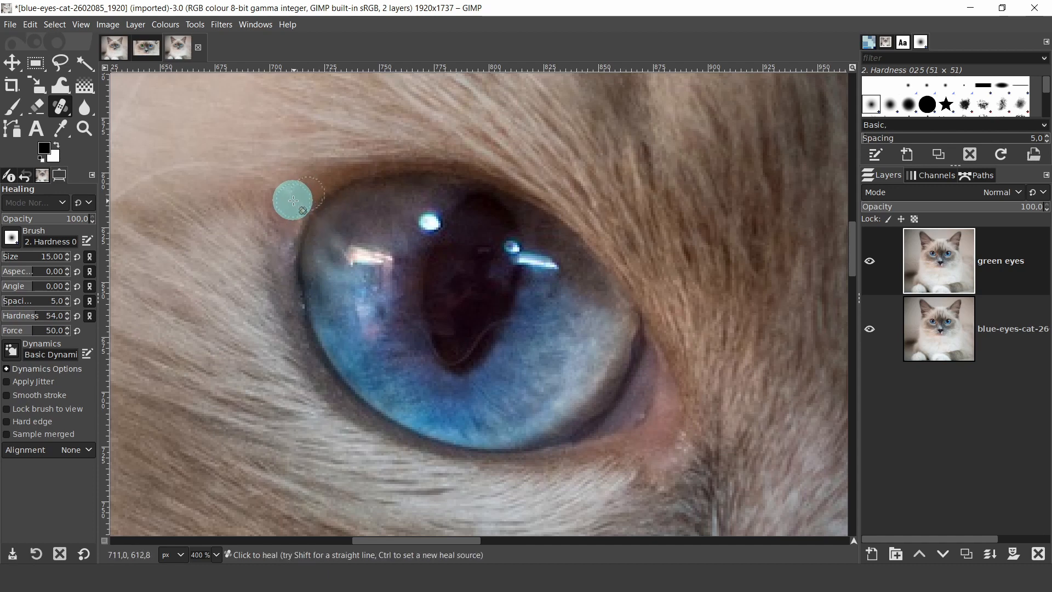
mouse_move(284, 201)
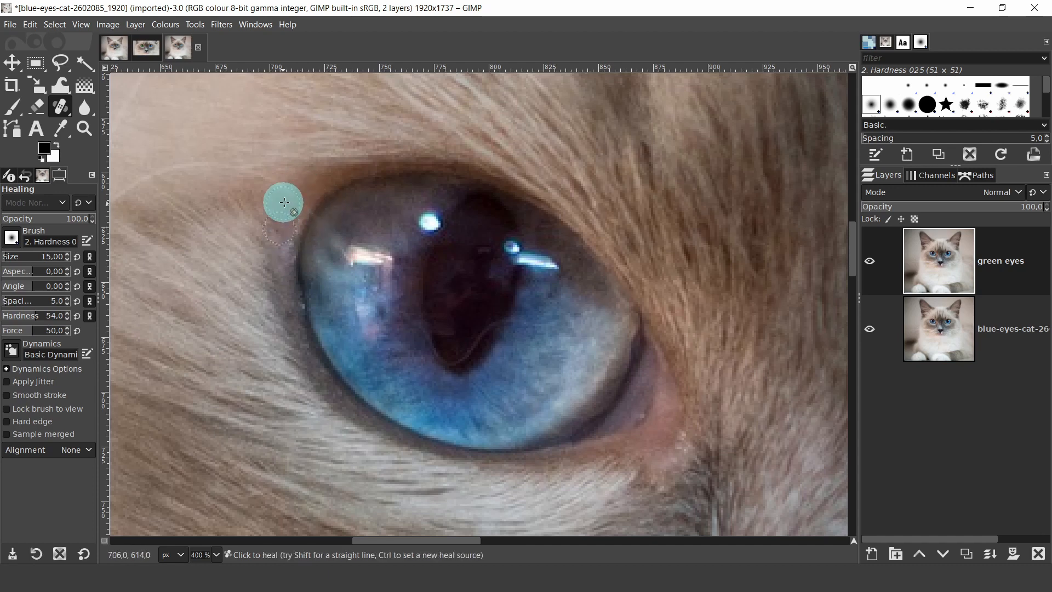
left_click(284, 201)
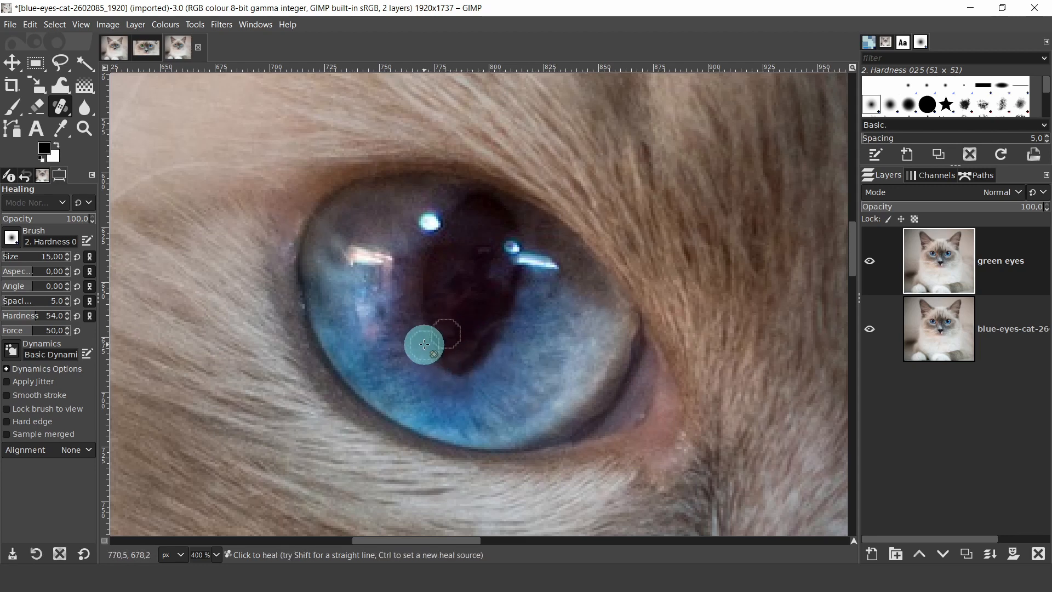
mouse_move(317, 228)
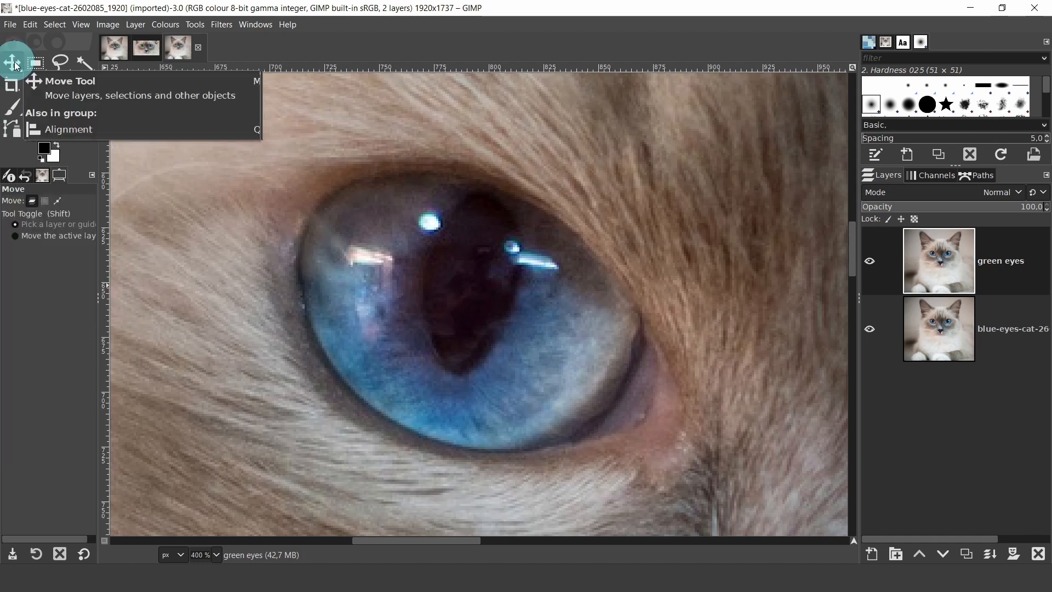
mouse_move(126, 314)
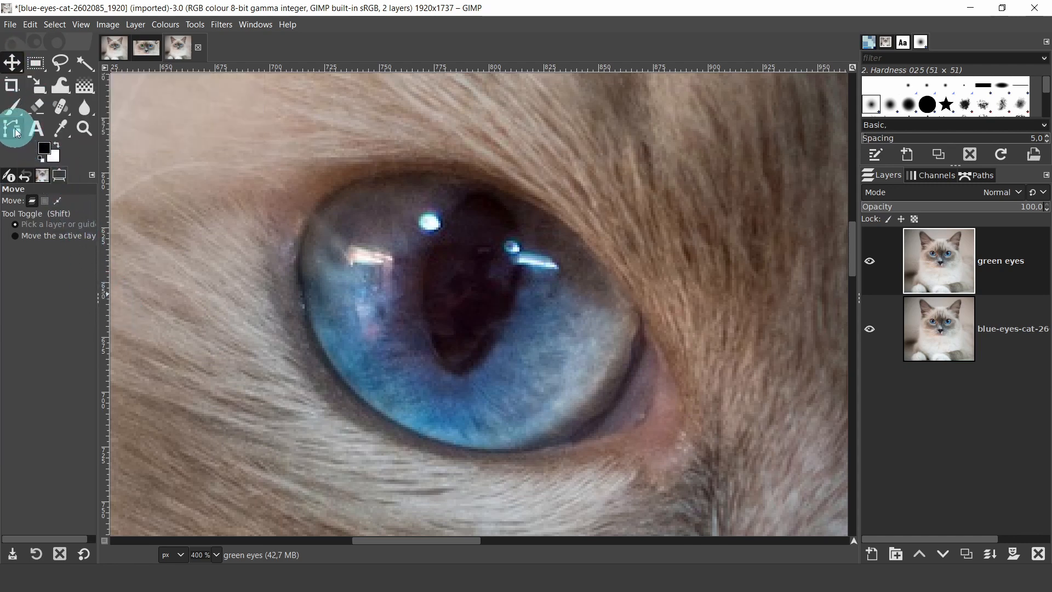
With the Paths tool, place anchors at the iris's lower-right and upper-right edges
left_click(11, 129)
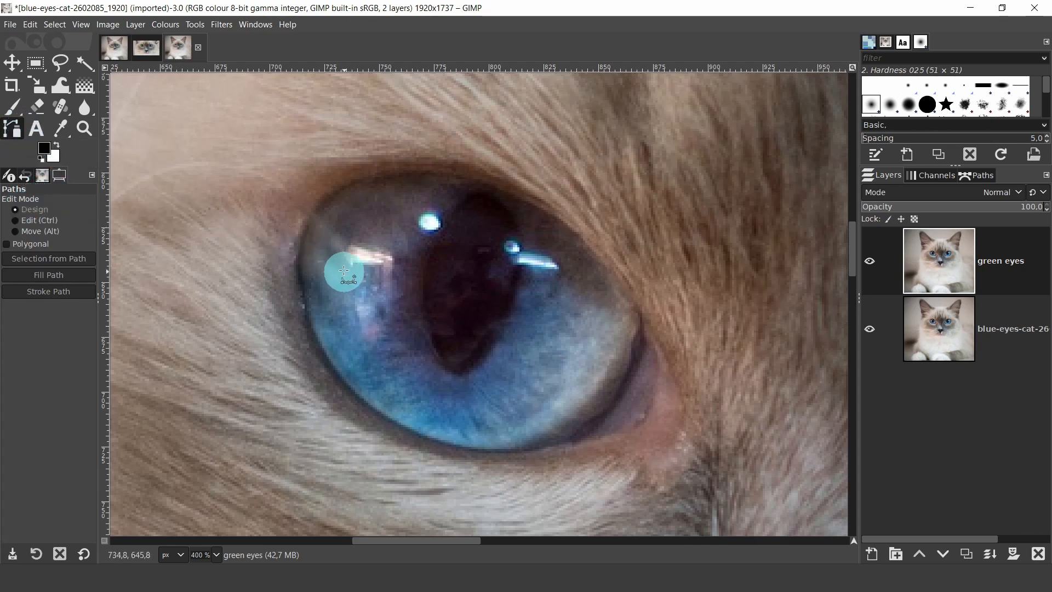
mouse_move(313, 219)
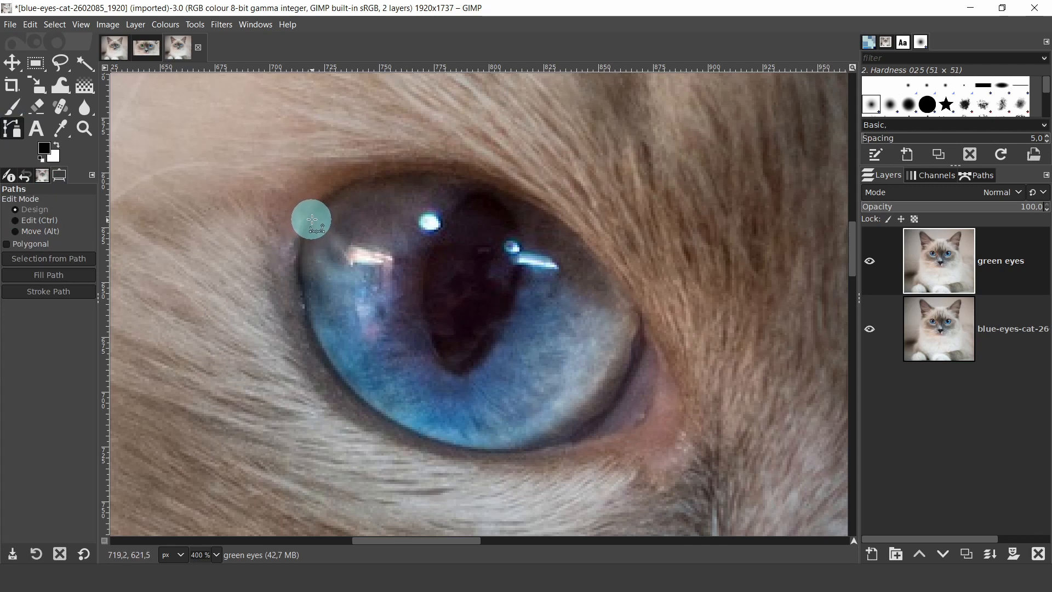
mouse_move(280, 243)
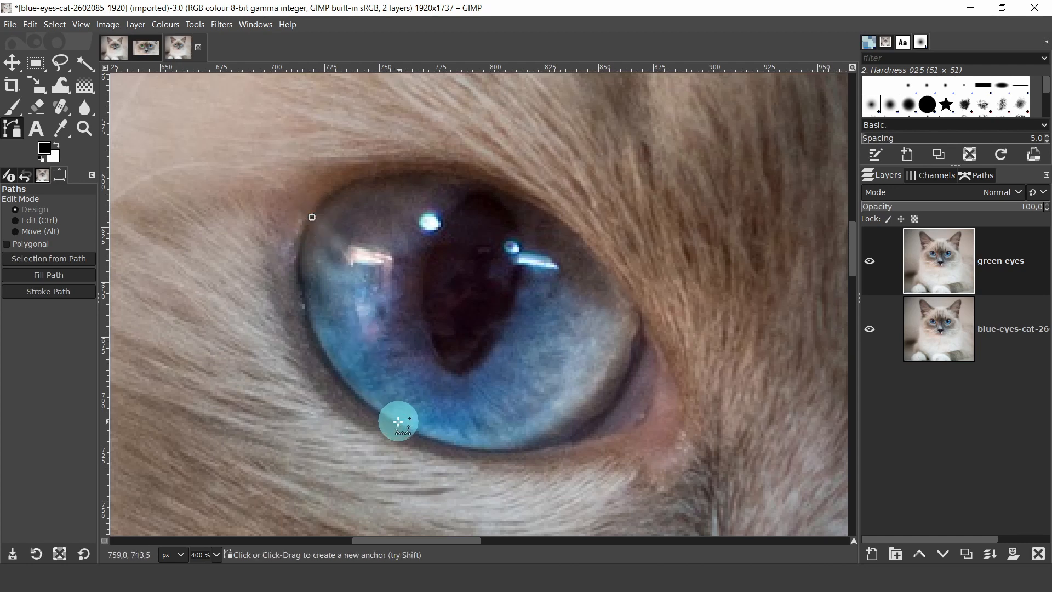
mouse_move(388, 419)
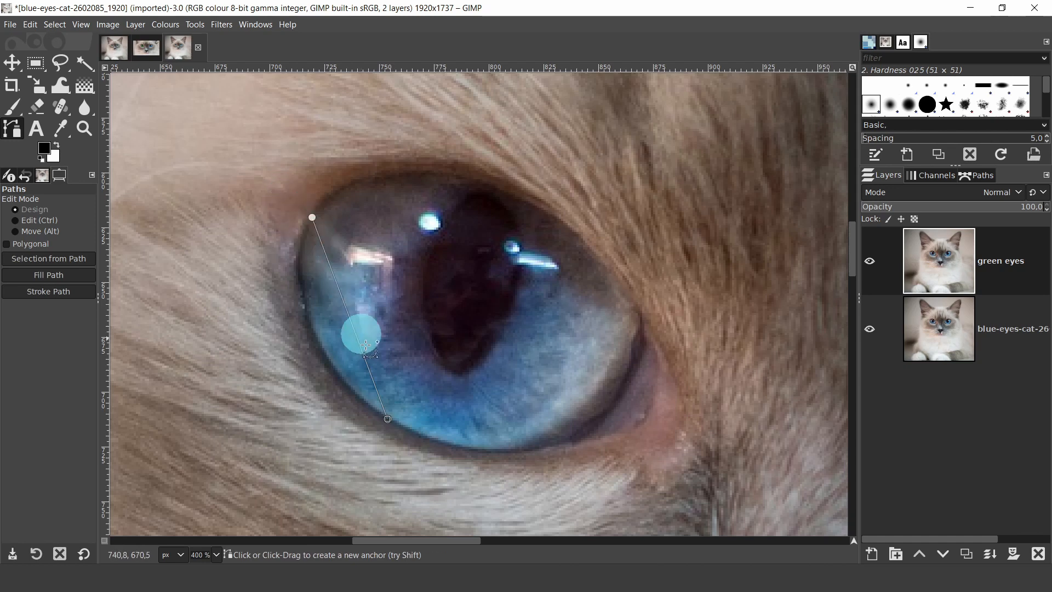
mouse_move(613, 410)
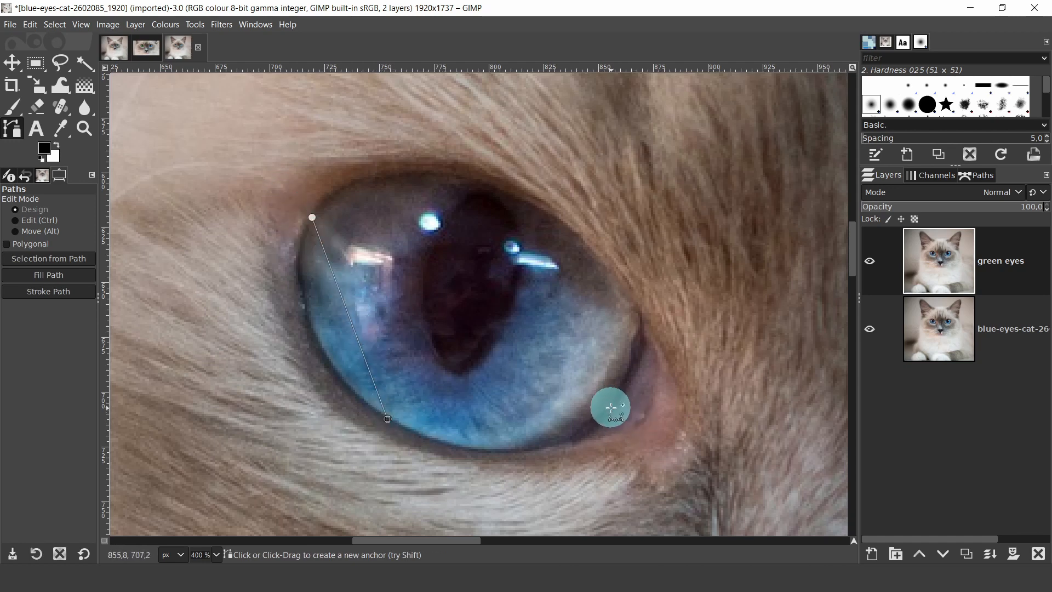
left_click(610, 408)
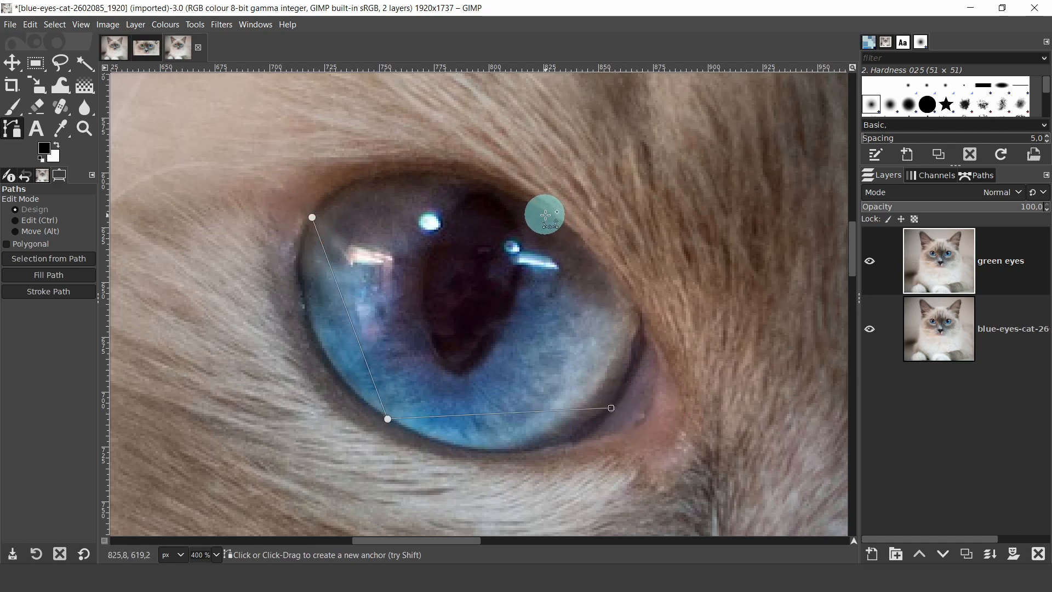
left_click_drag(310, 217, 545, 214)
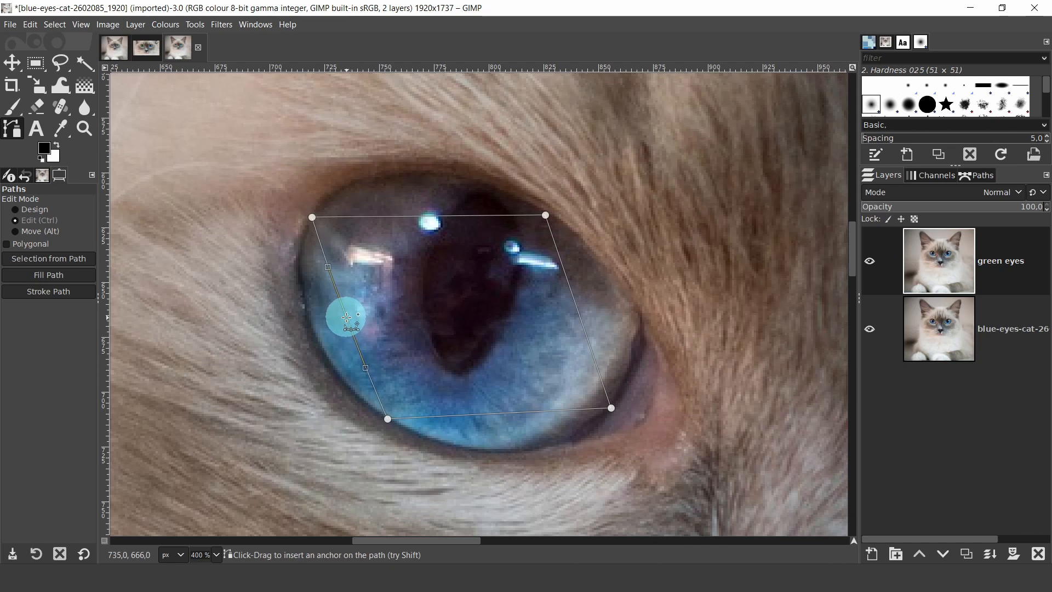
Curve the path's left, right, top and lower-right segments to hug the iris edge
left_click_drag(345, 318, 316, 335)
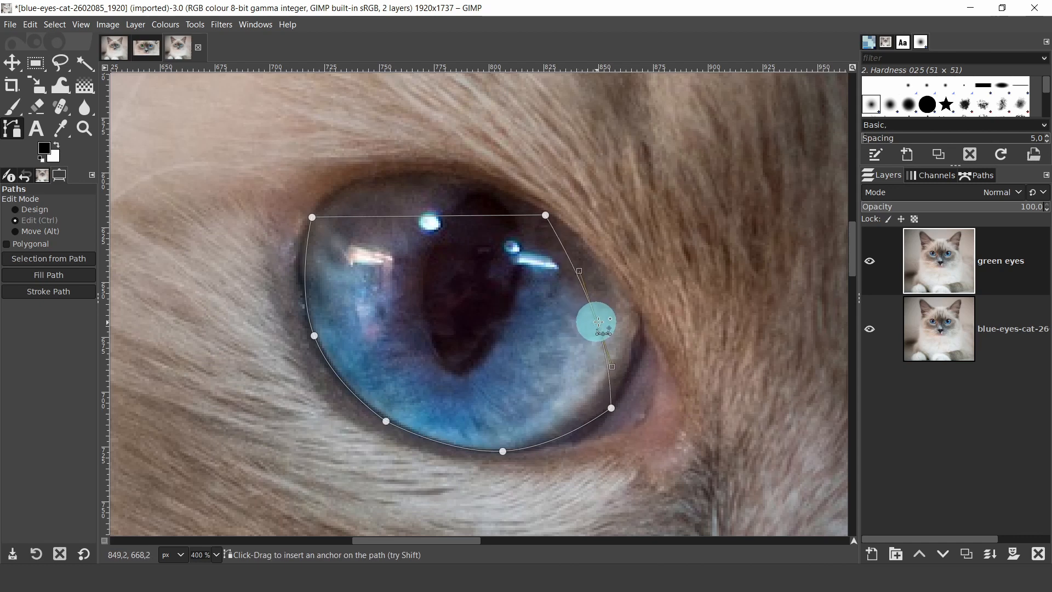
left_click_drag(594, 322, 634, 307)
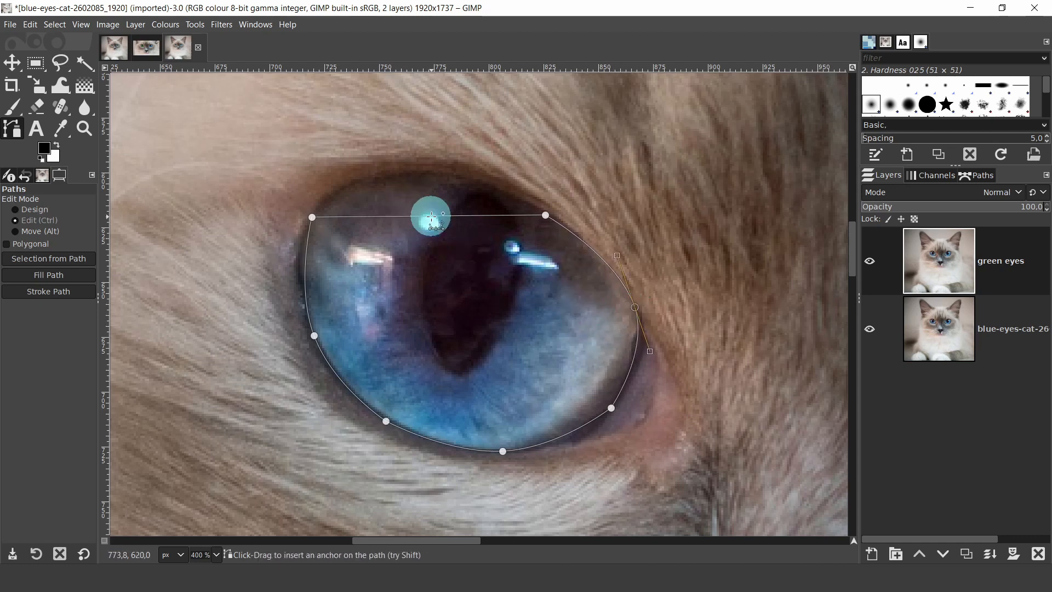
left_click_drag(429, 216, 420, 172)
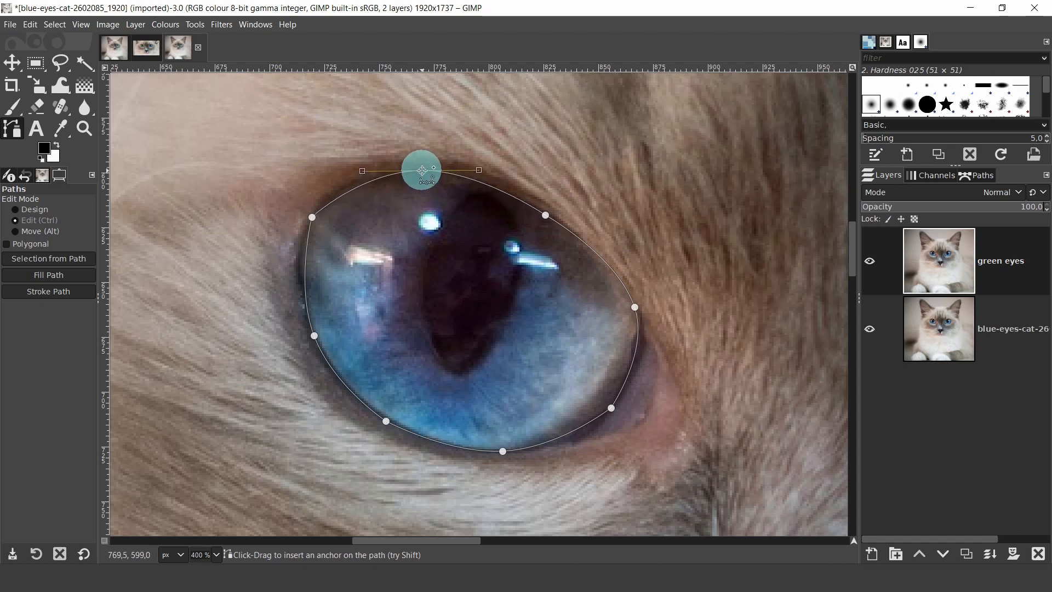
mouse_move(574, 436)
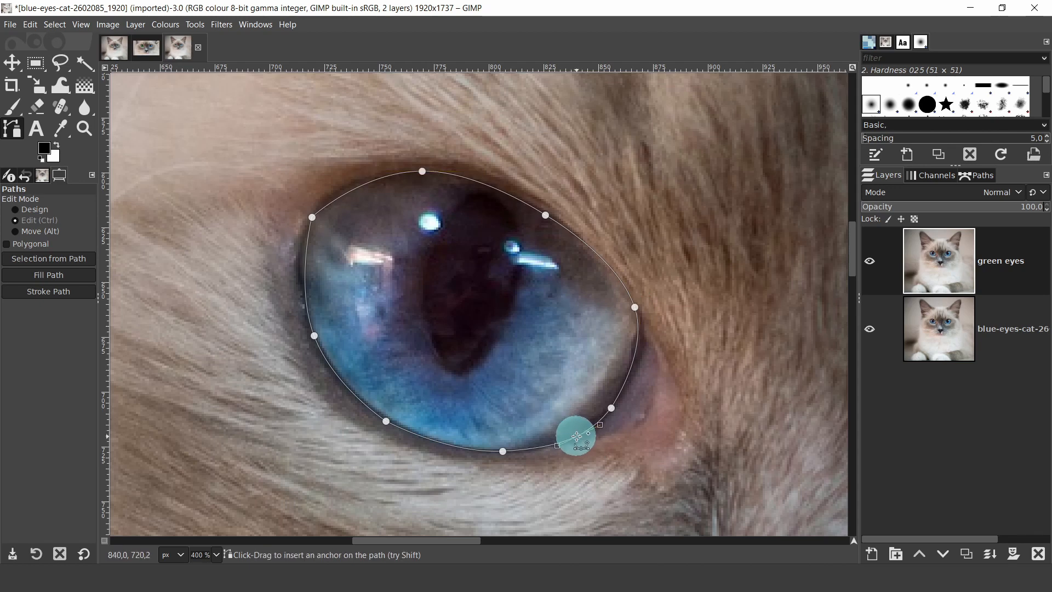
left_click_drag(575, 437, 635, 364)
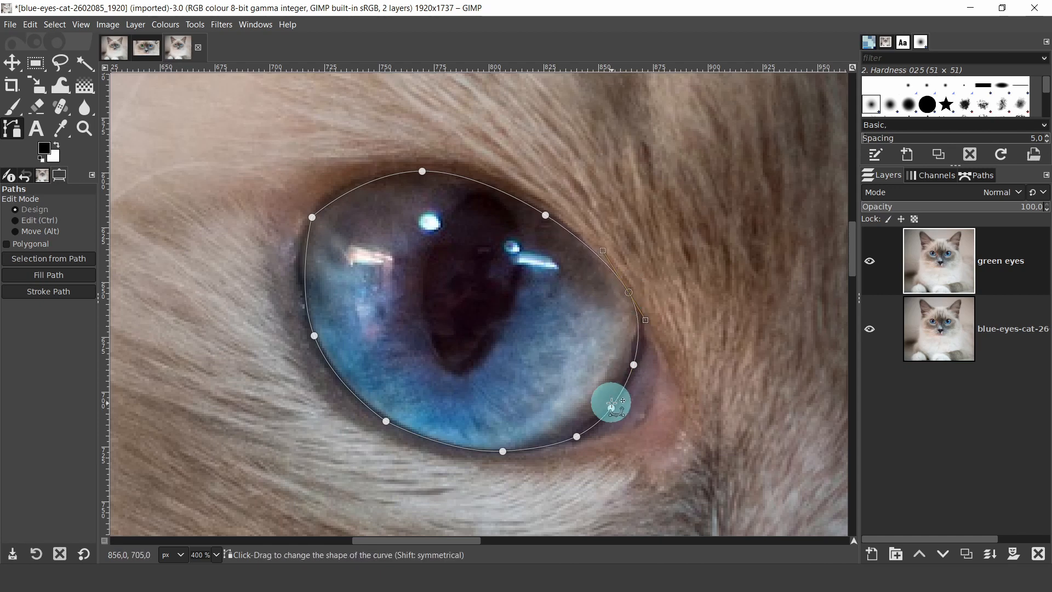
mouse_move(302, 228)
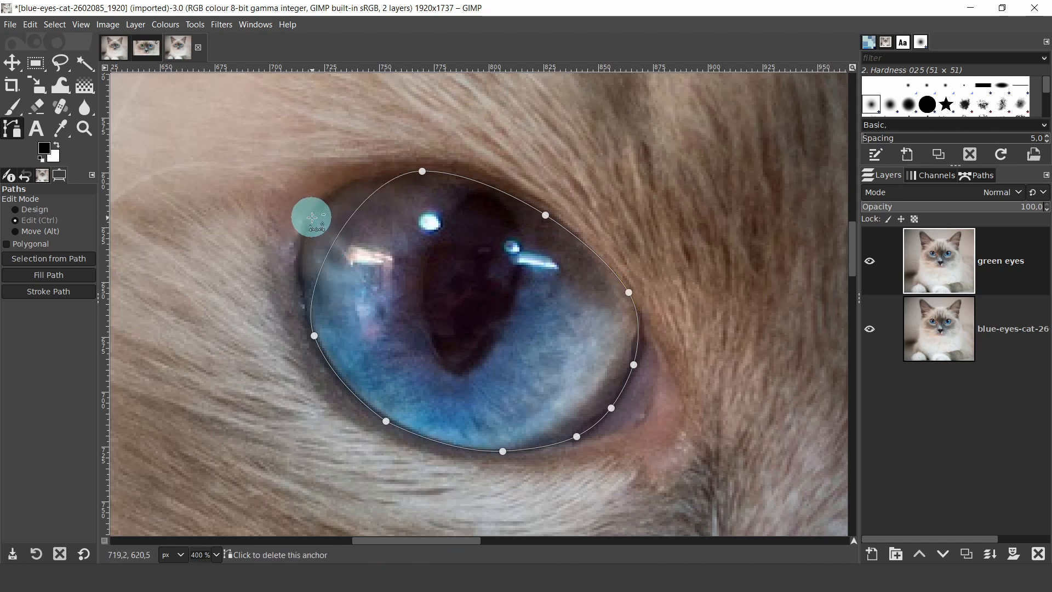
mouse_move(343, 228)
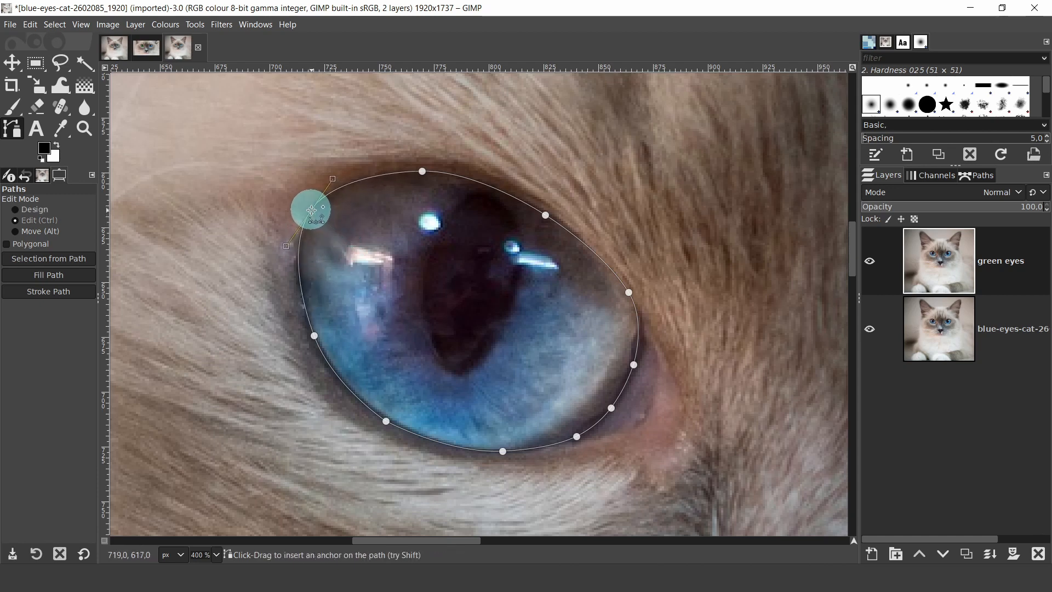
mouse_move(373, 417)
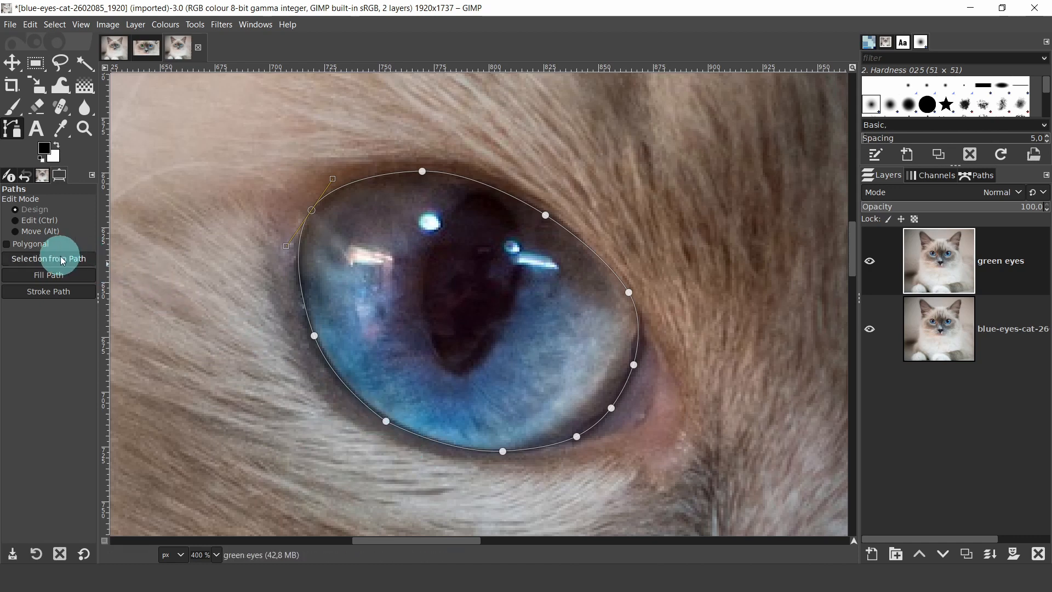
Convert the iris path into a selection, check the Paths list and return to Layers
left_click(48, 258)
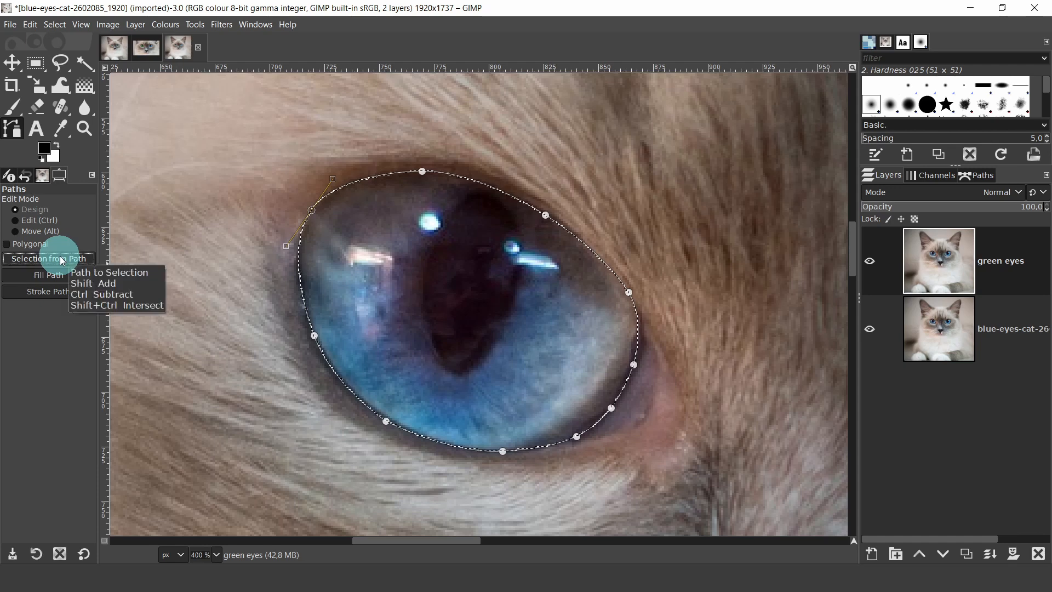
mouse_move(329, 388)
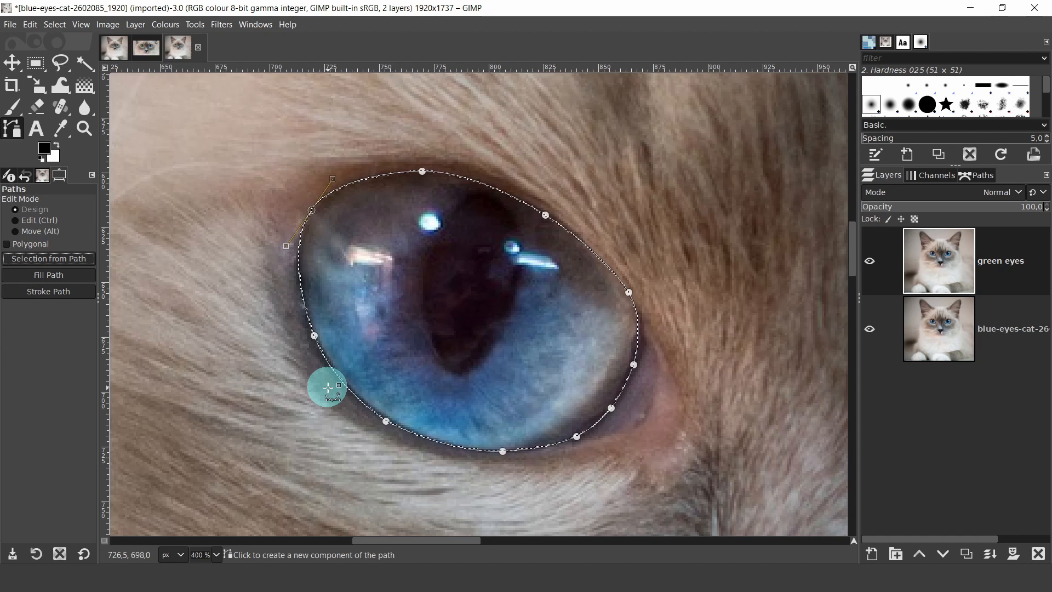
mouse_move(779, 484)
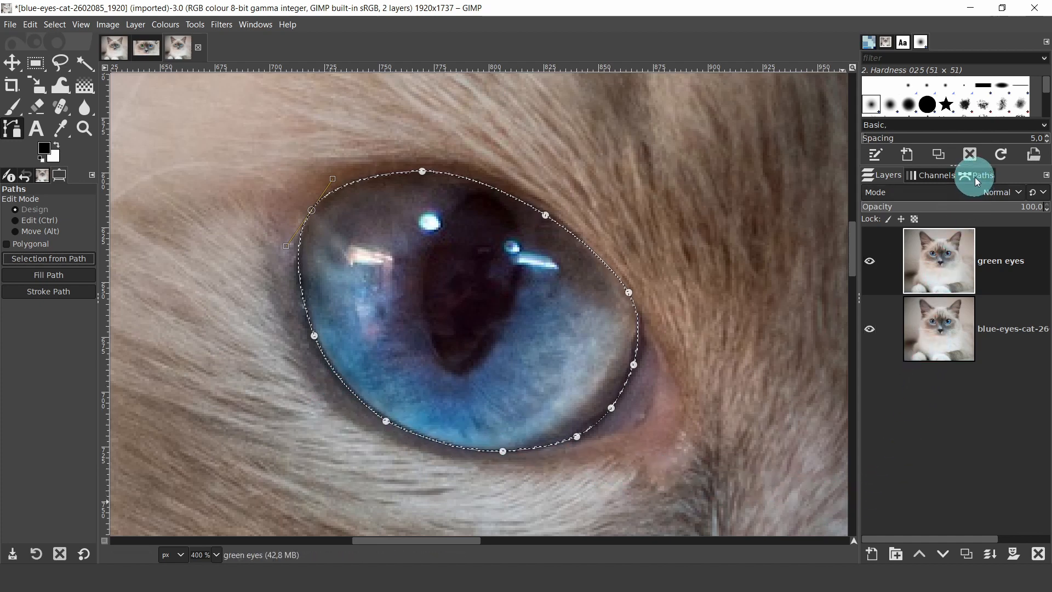
left_click(982, 174)
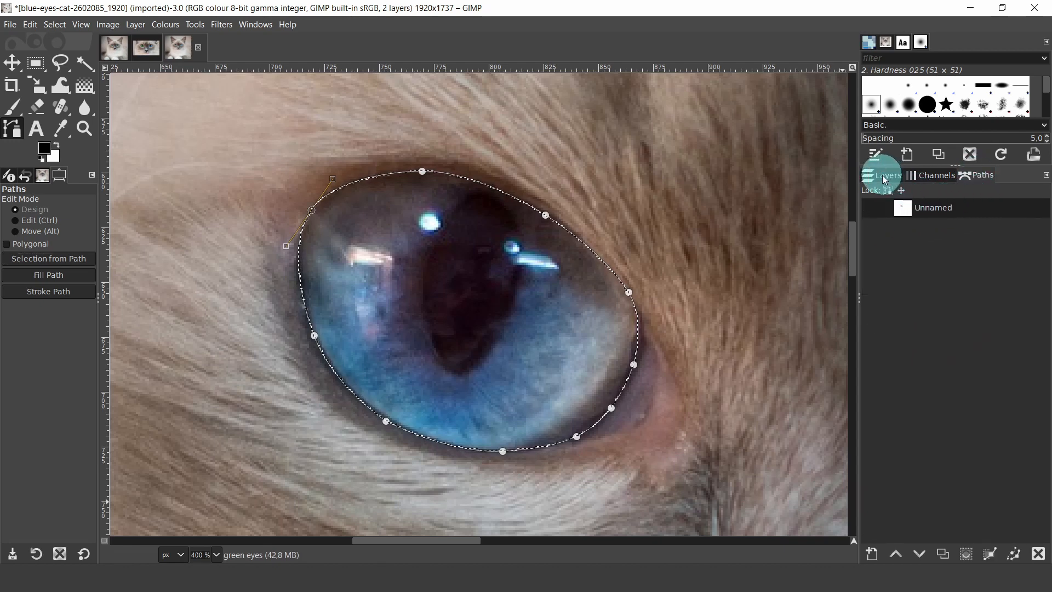
left_click(883, 174)
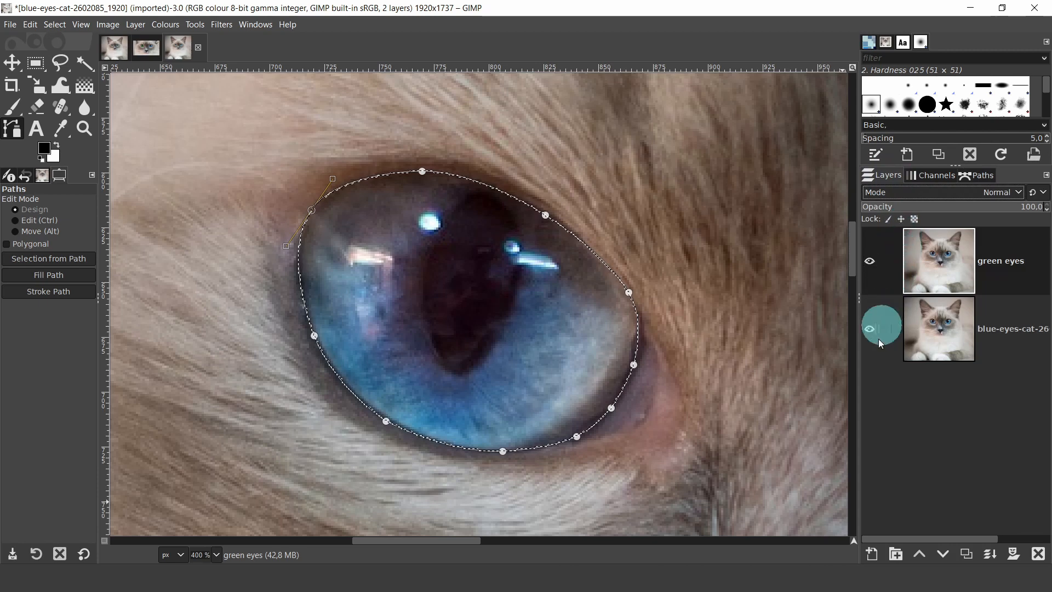
left_click(873, 553)
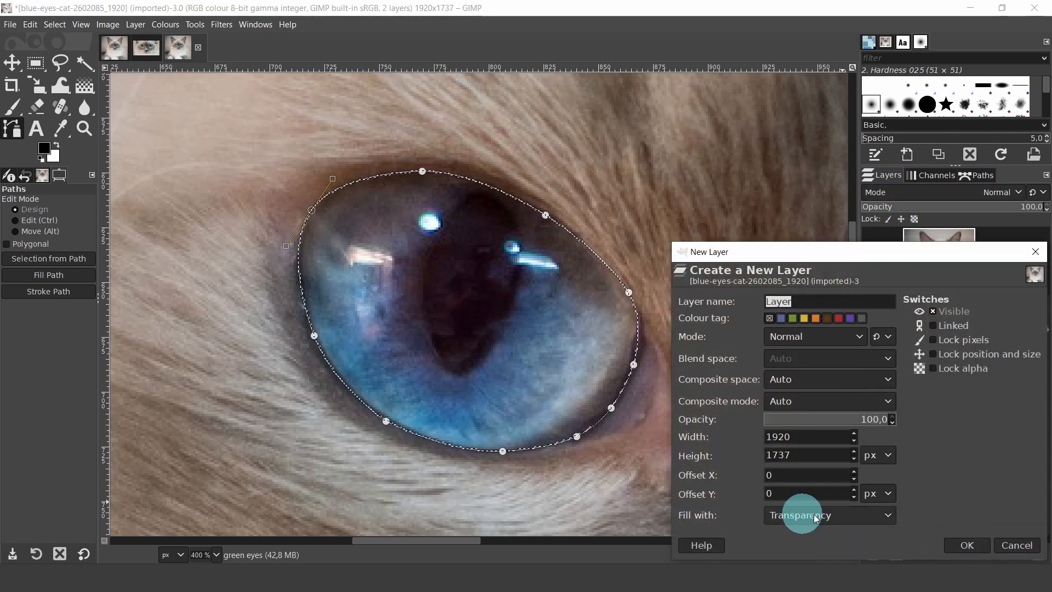
mouse_move(779, 522)
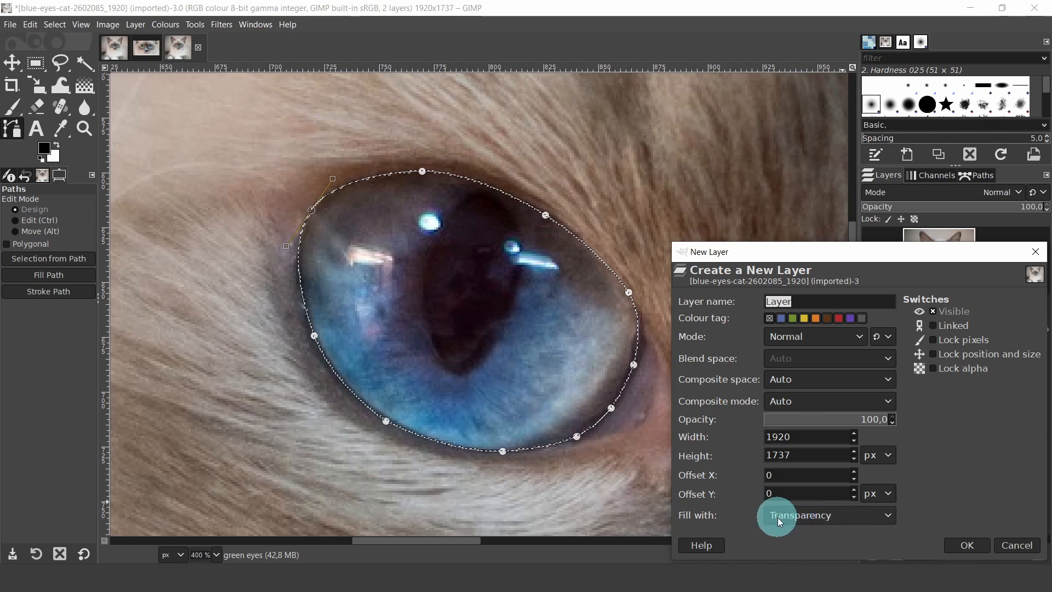
Create a new transparent layer named 'colour green' atop the stack
left_click(796, 301)
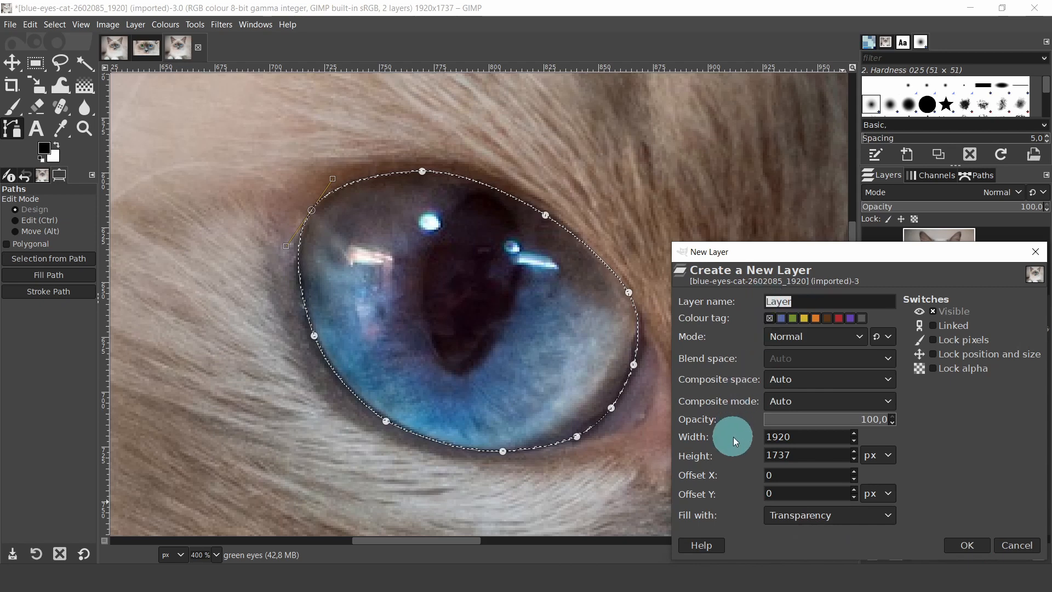
type("colour")
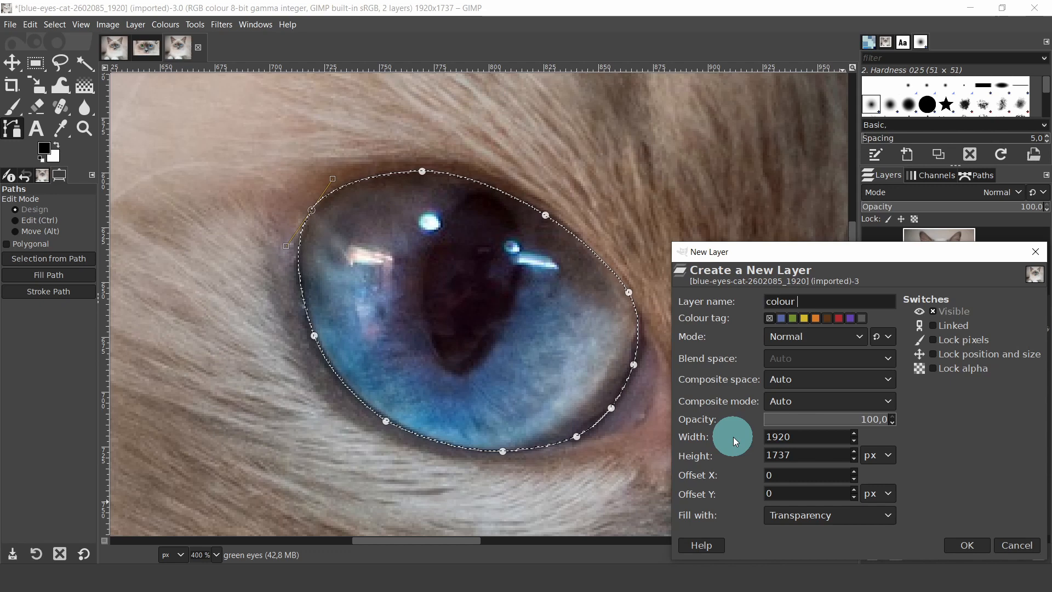
type("green")
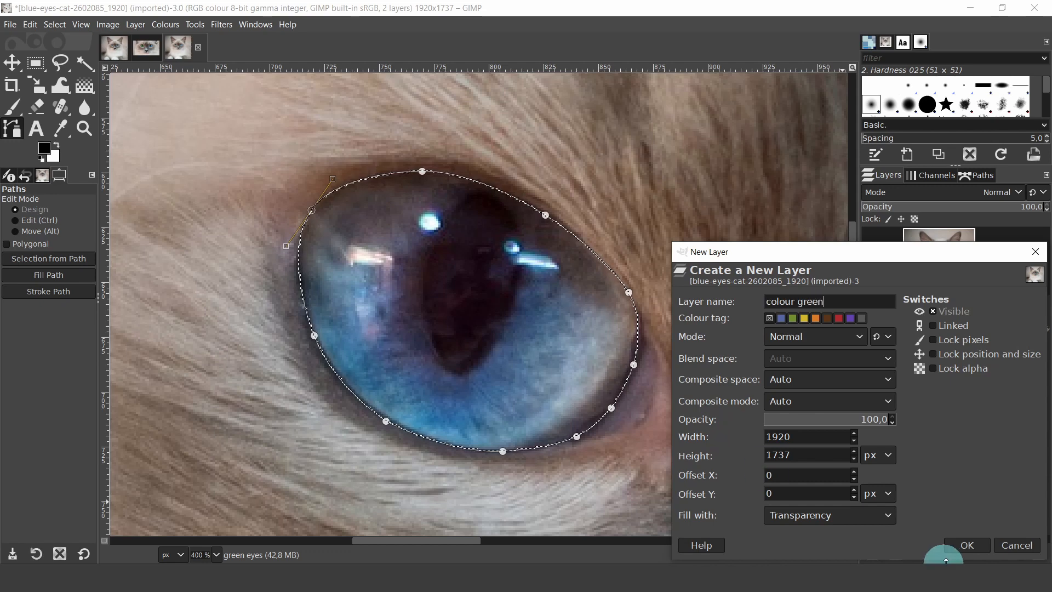
left_click(970, 546)
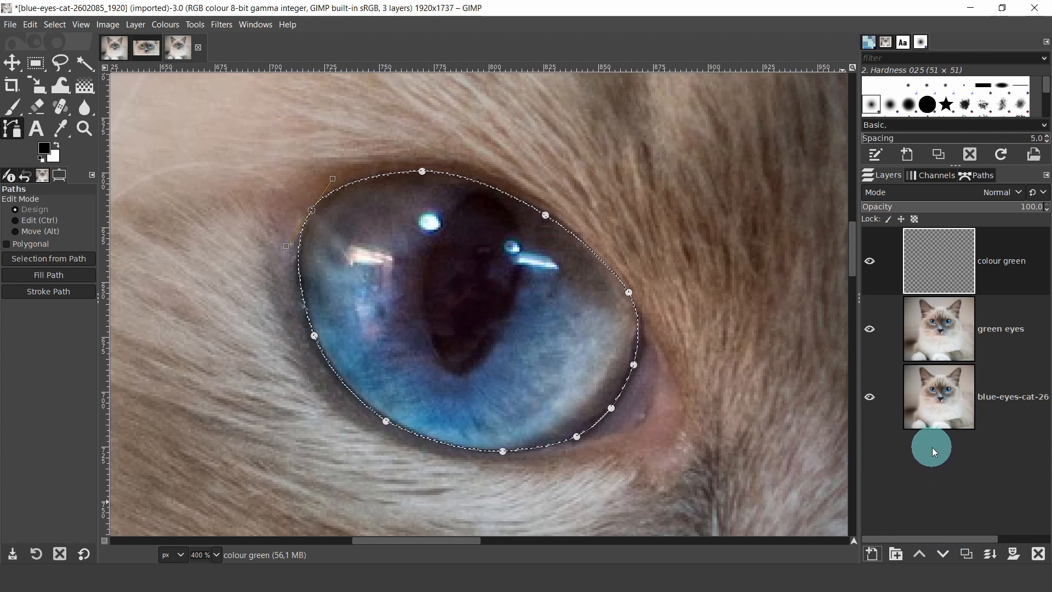
mouse_move(623, 320)
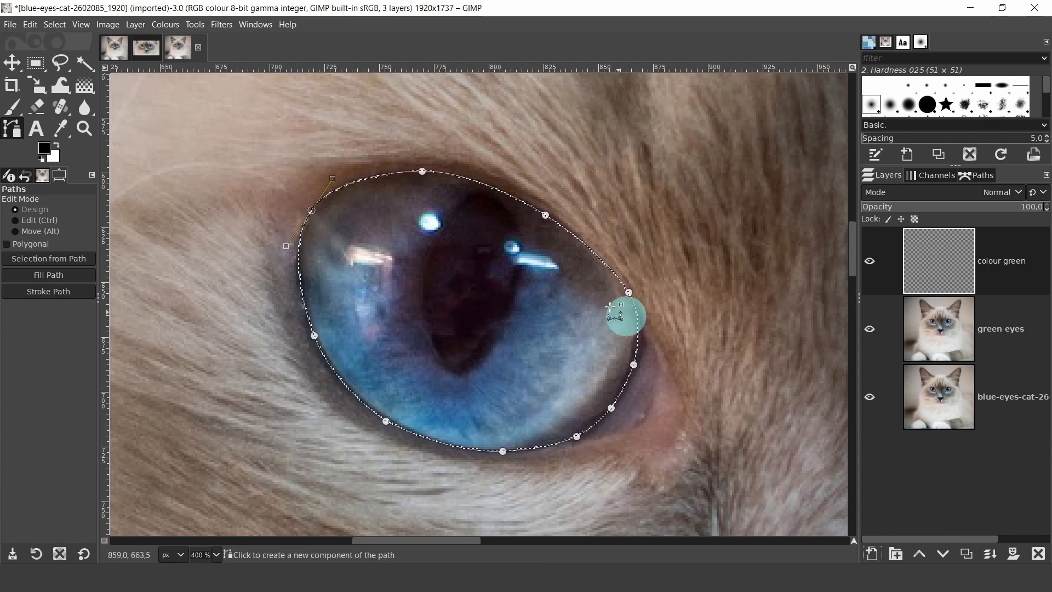
Feather the iris selection by 5 px via Select > Feather
left_click(12, 60)
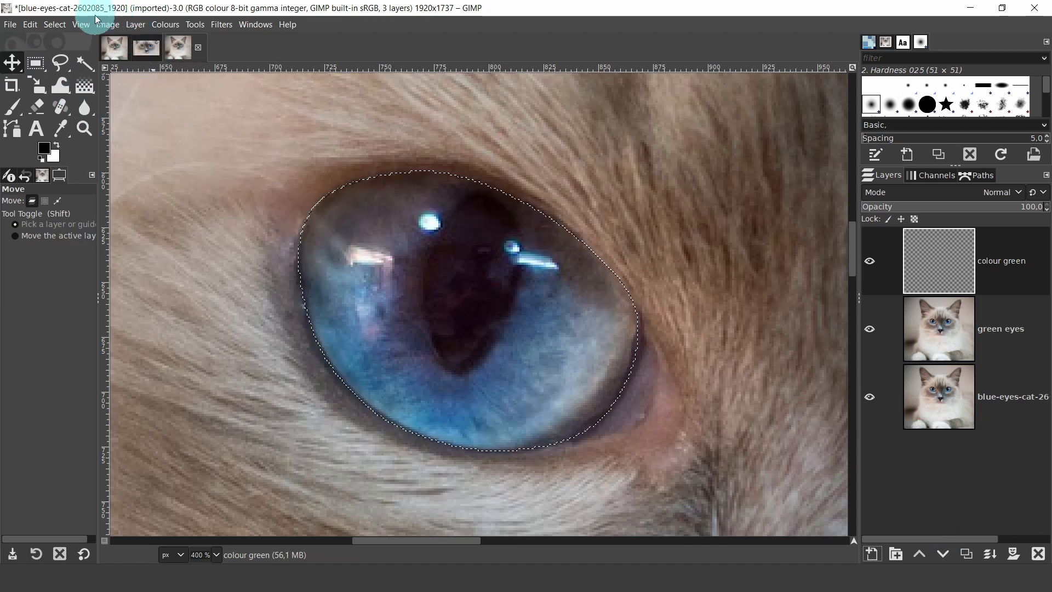
left_click(51, 25)
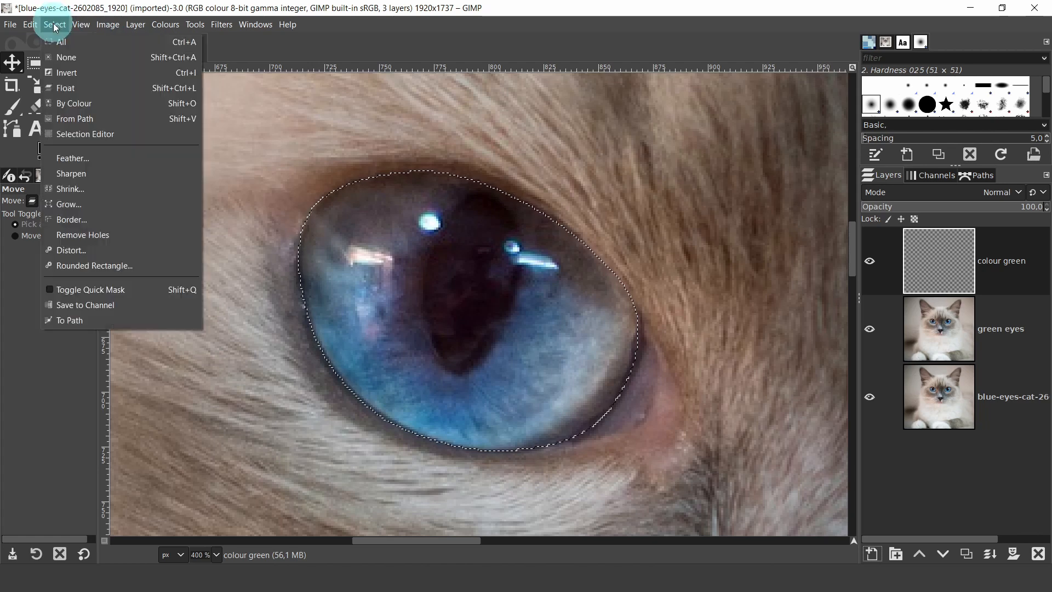
mouse_move(72, 158)
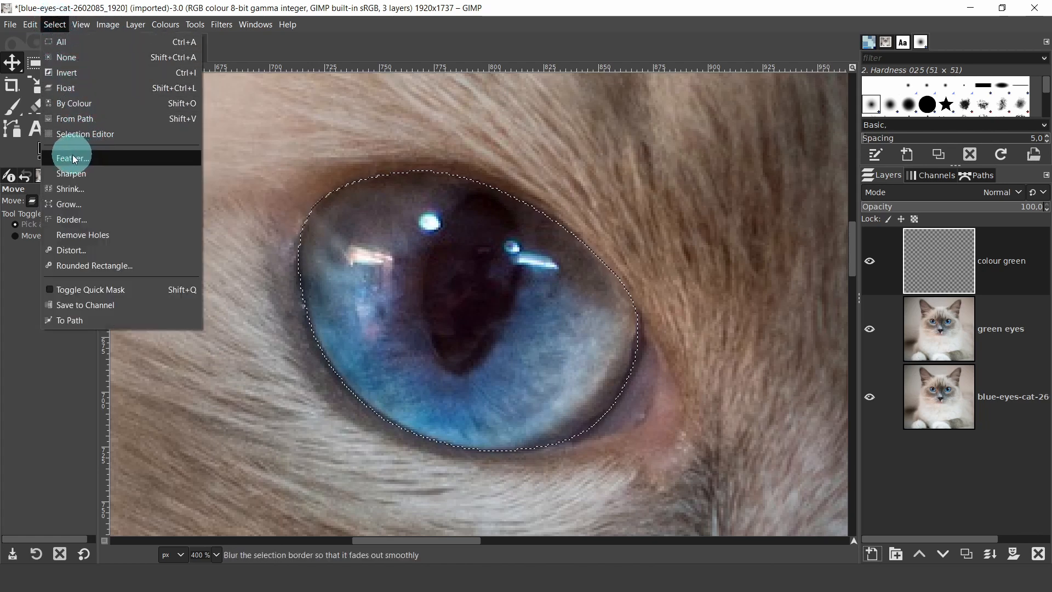
left_click(73, 158)
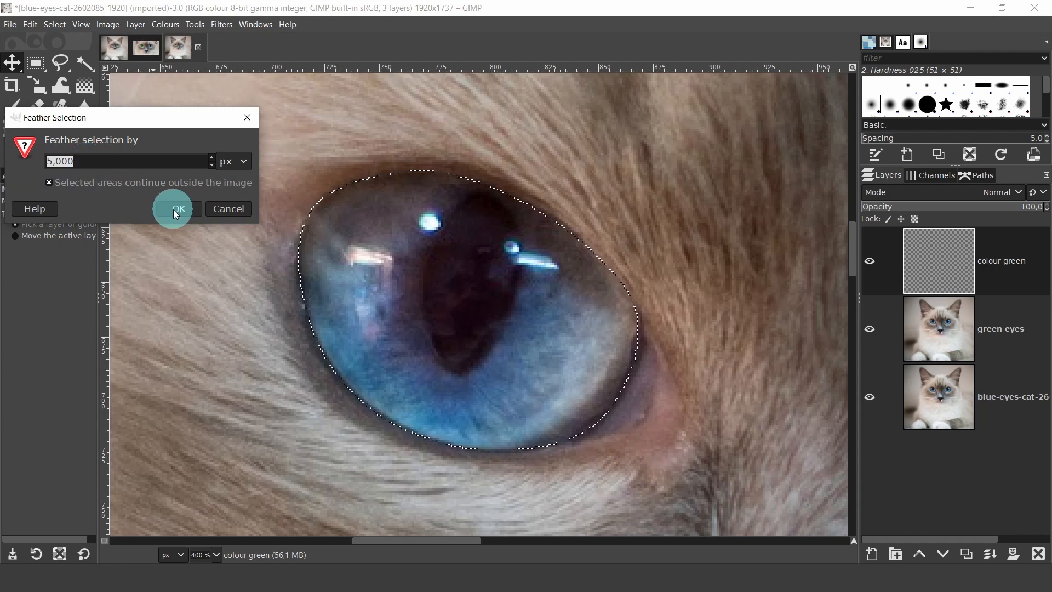
left_click(178, 208)
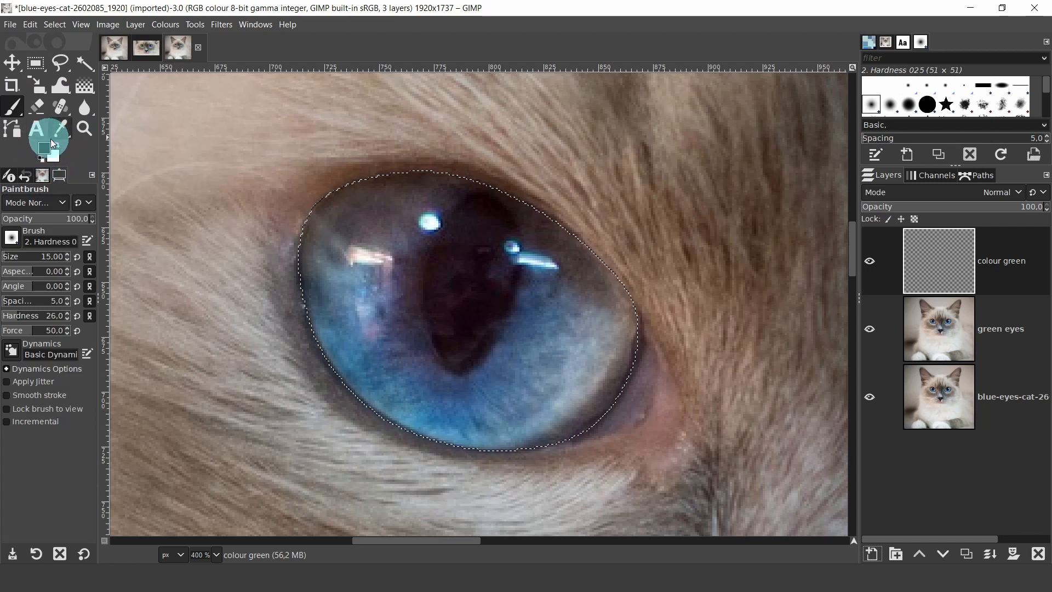
Set the foreground colour to light green 94c045
left_click(40, 155)
type("94c045")
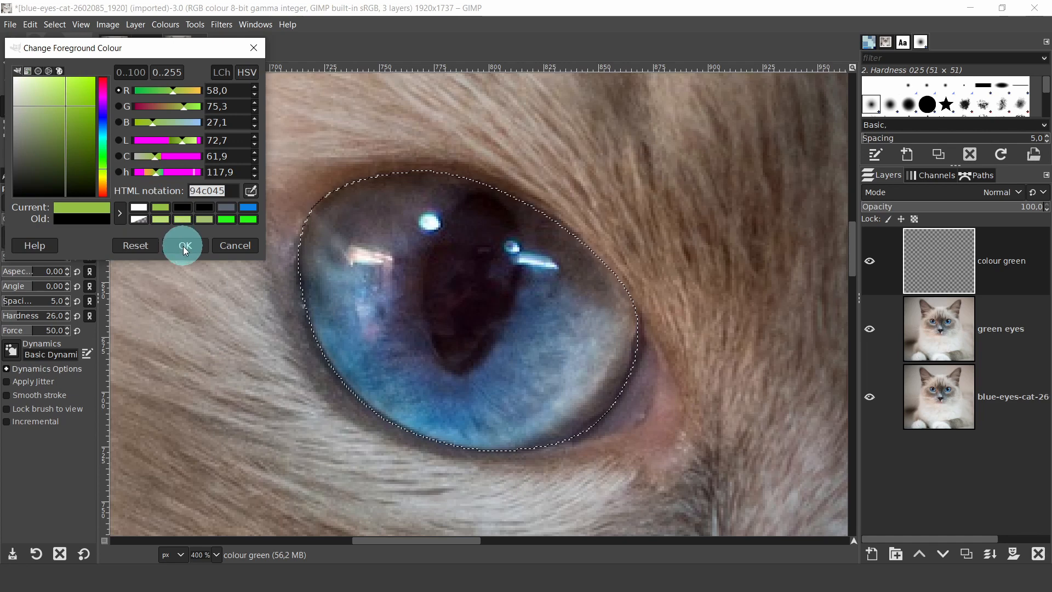
left_click(184, 245)
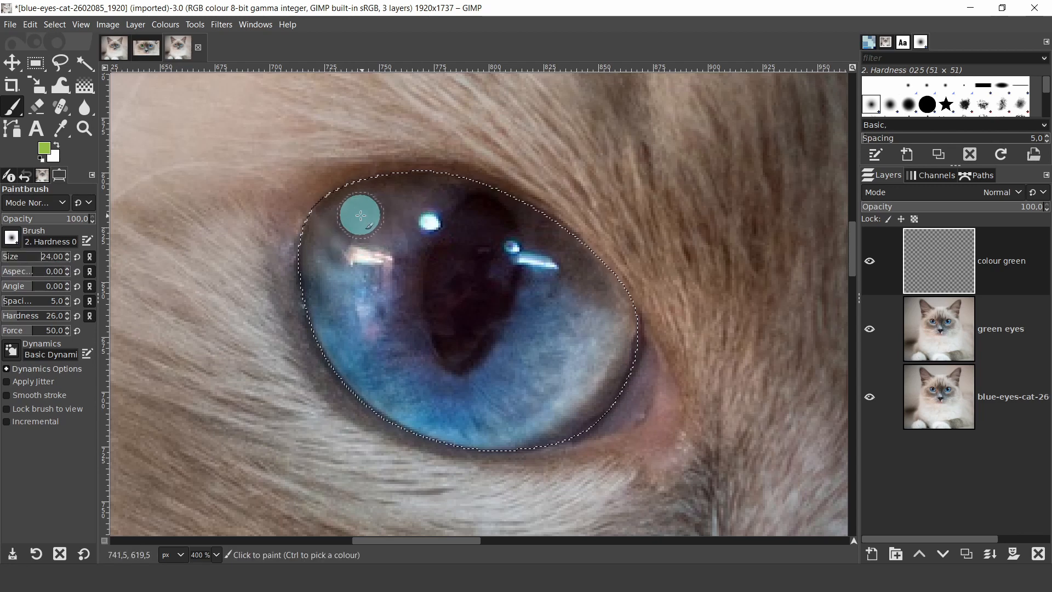
Set the colour green layer's blend mode to LCh Colour so its paint tints the iris
left_click(354, 208)
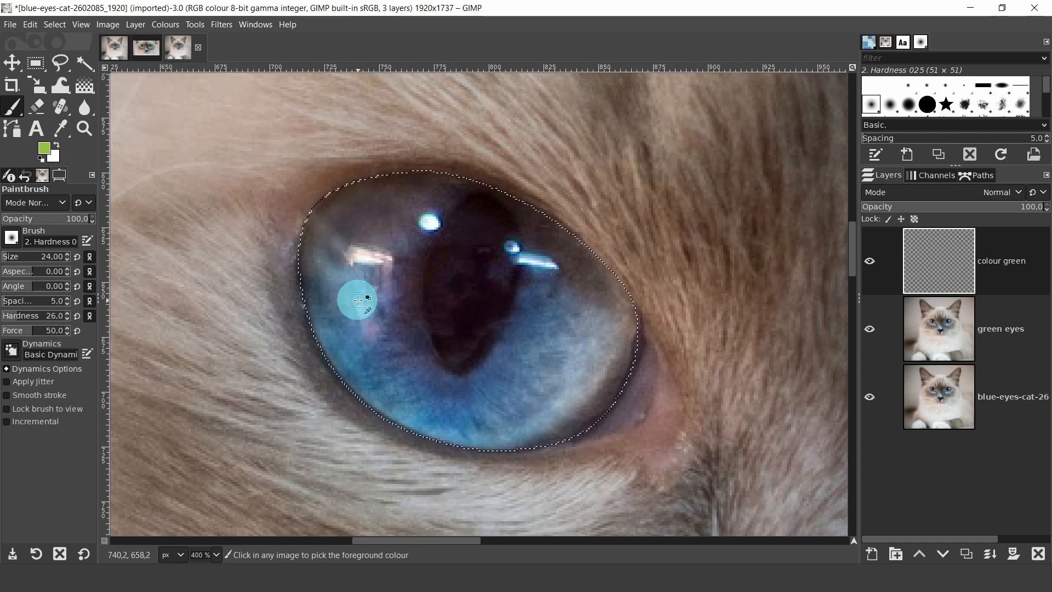
mouse_move(806, 247)
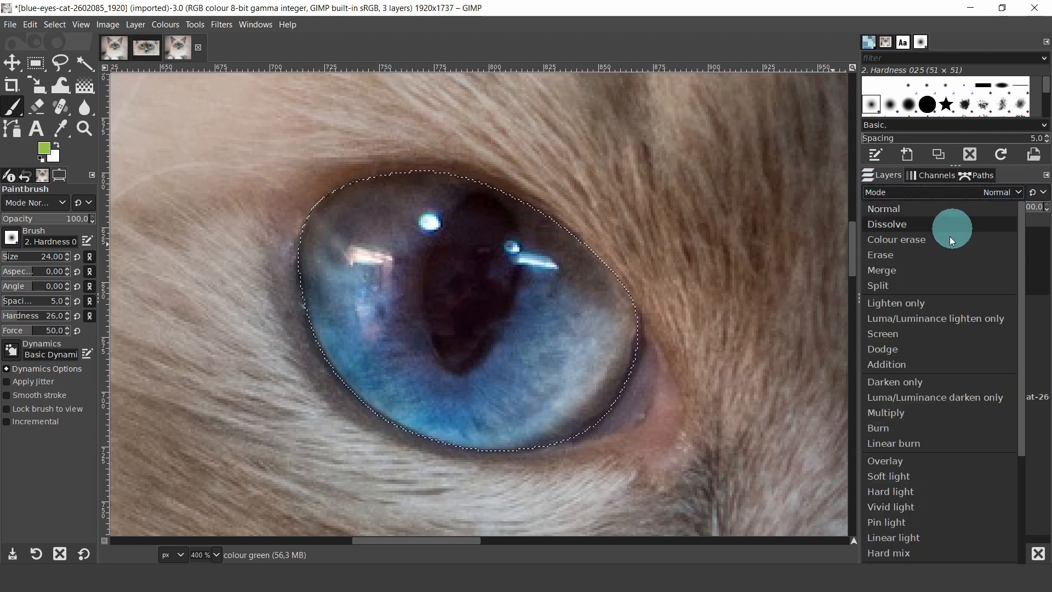
scroll("down", 3)
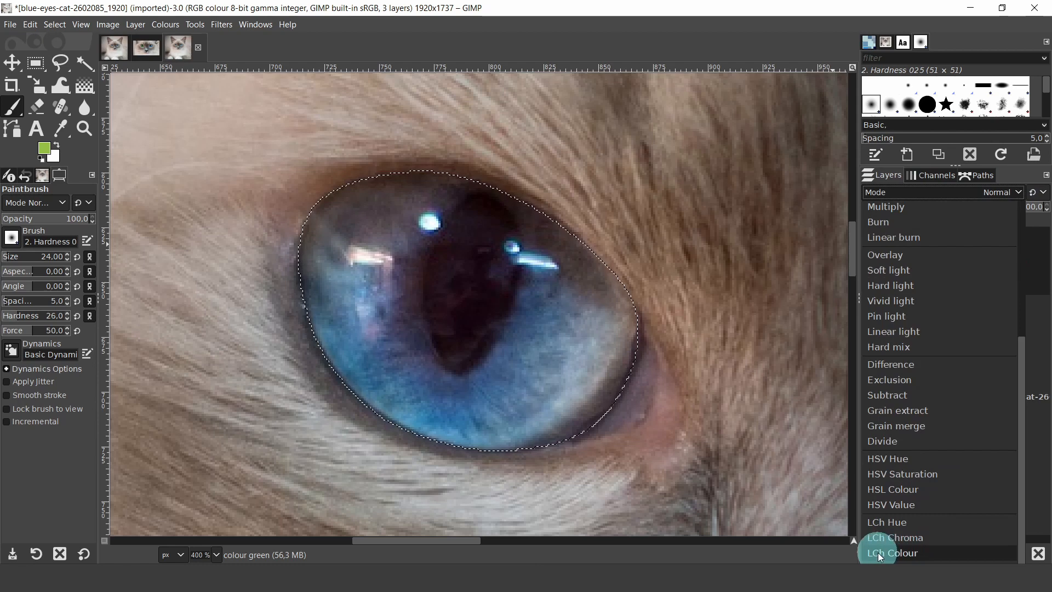
left_click(892, 552)
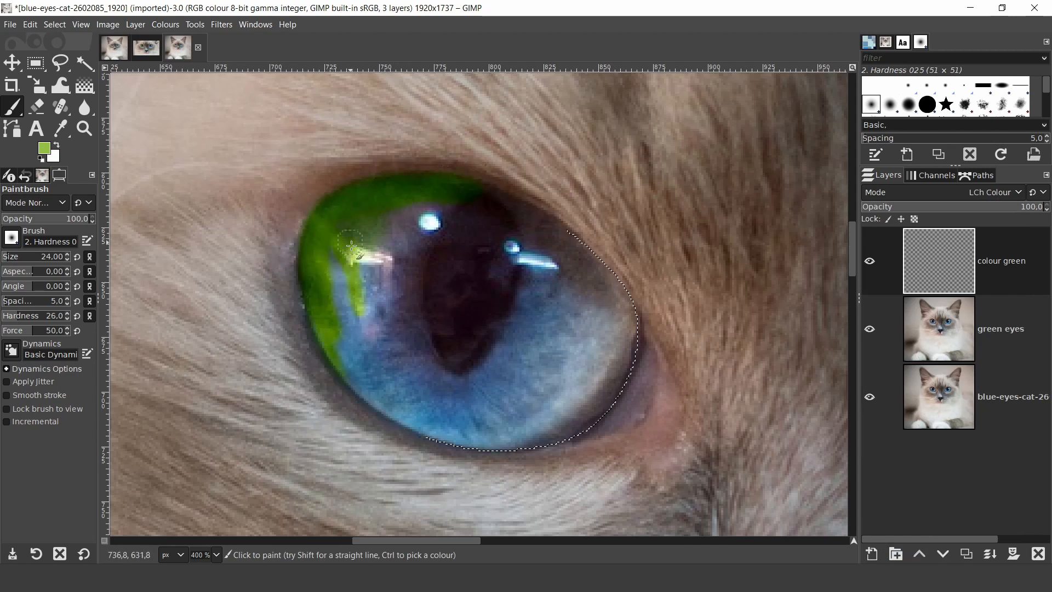
Paint green across the upper, lower-left and right parts of the iris until it is fully covered
left_click(350, 245)
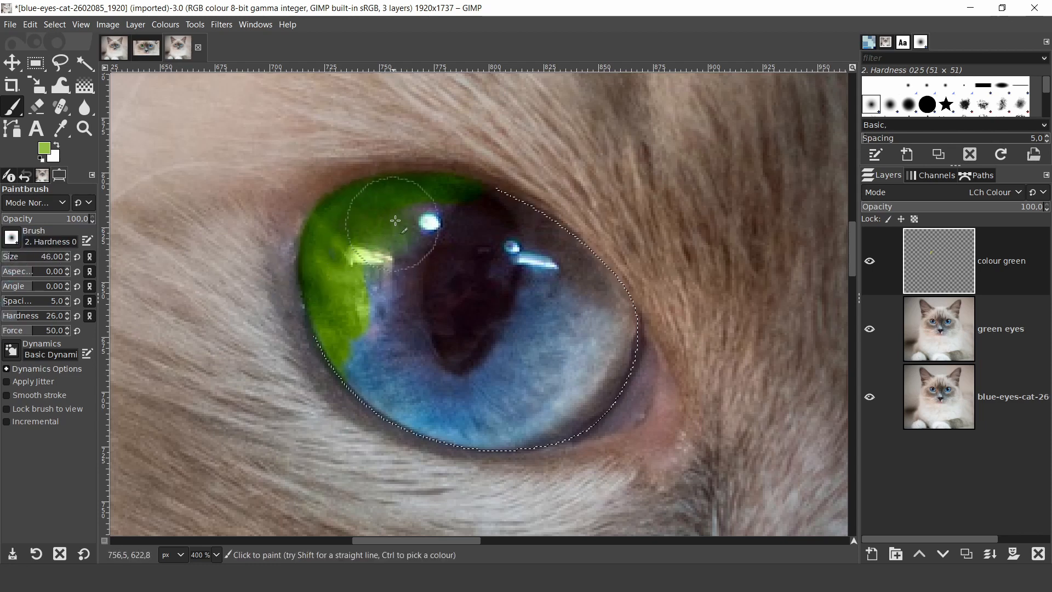
left_click_drag(395, 220, 455, 369)
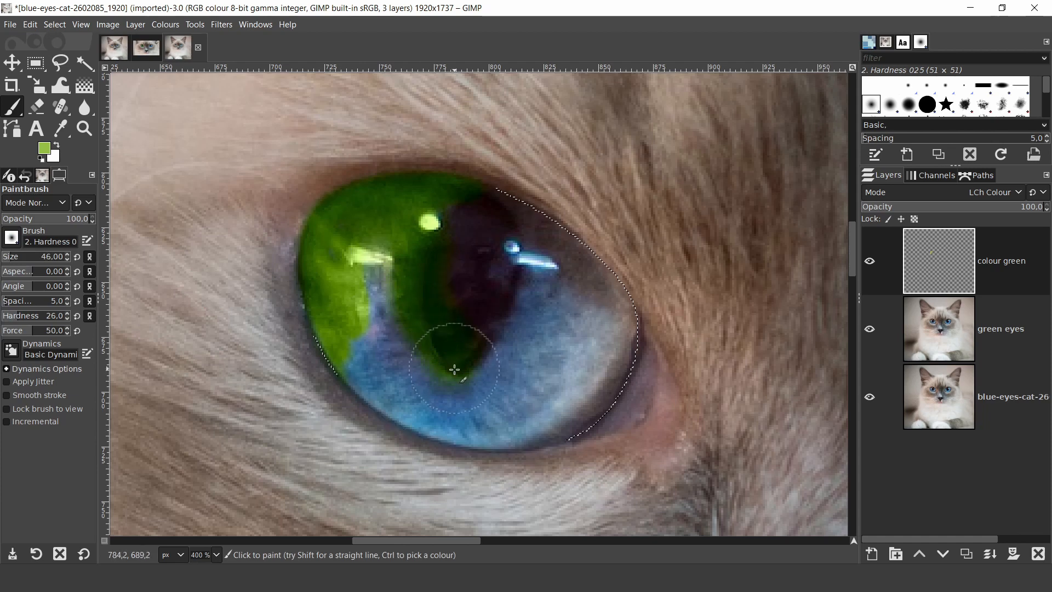
left_click_drag(455, 370, 363, 338)
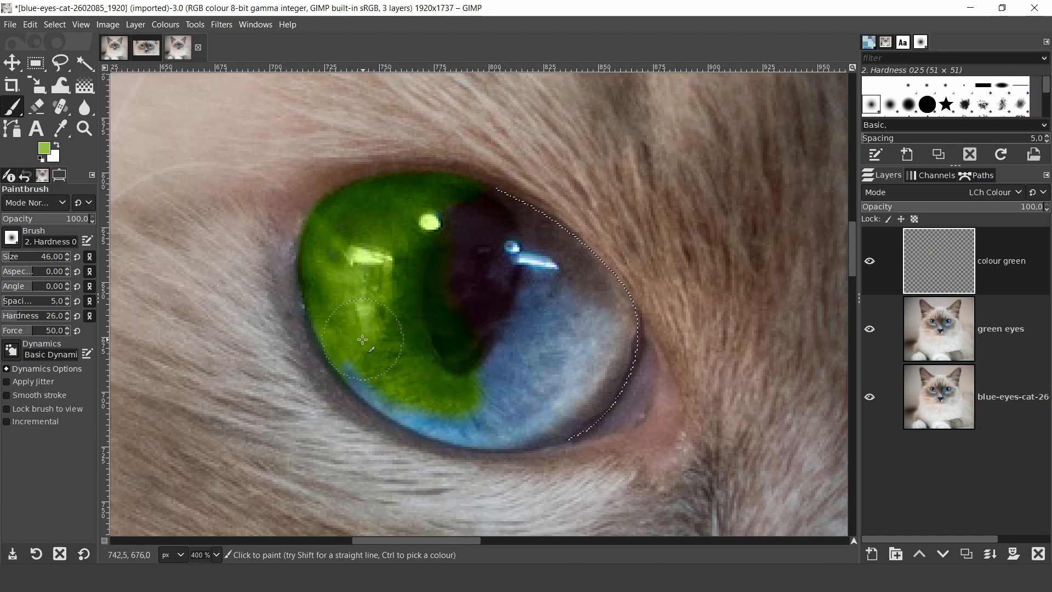
left_click_drag(363, 339, 632, 306)
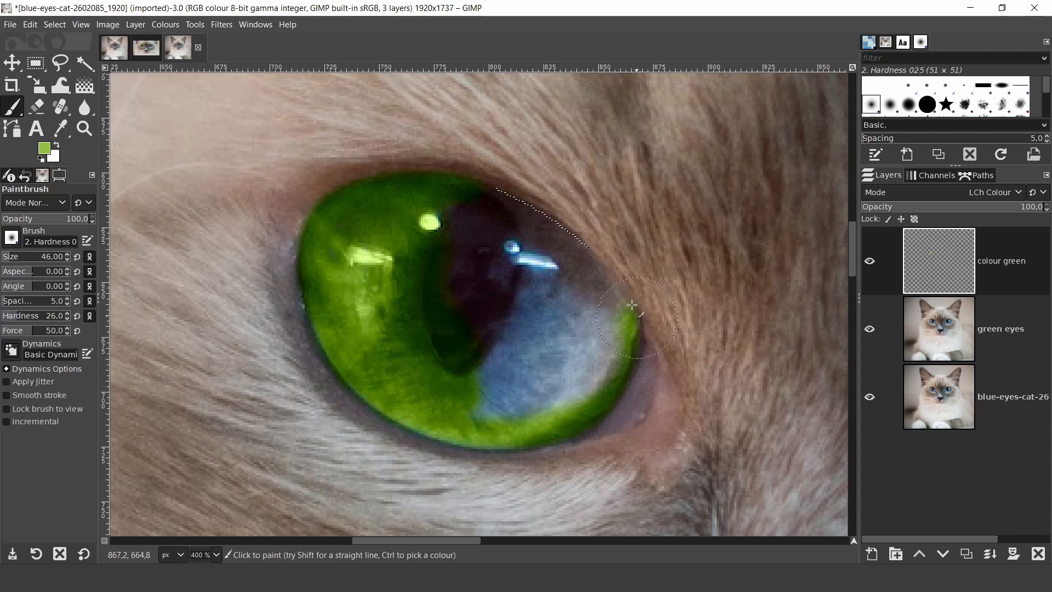
left_click_drag(632, 305, 591, 352)
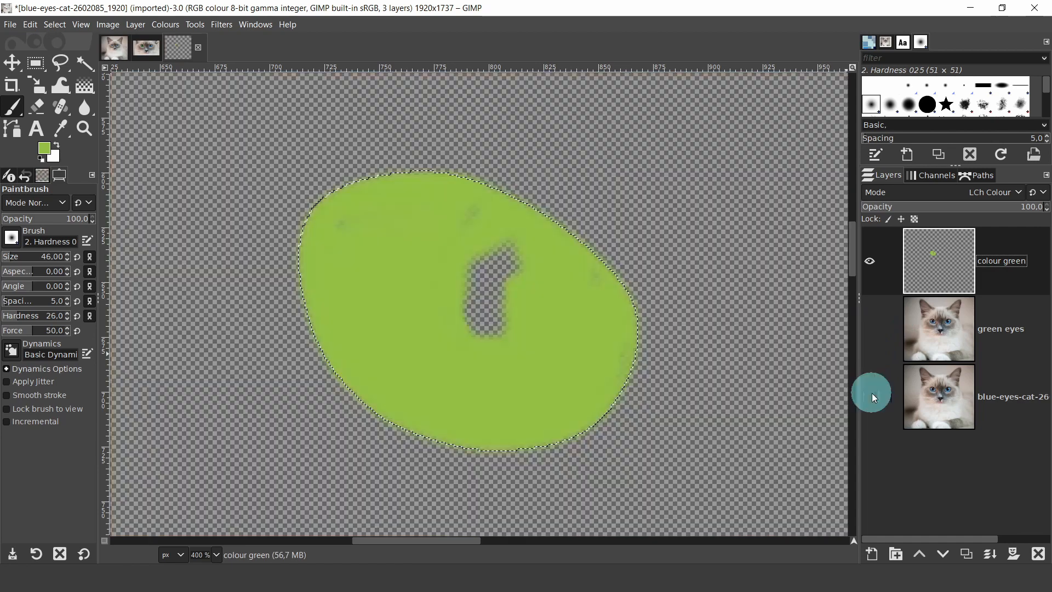
mouse_move(388, 213)
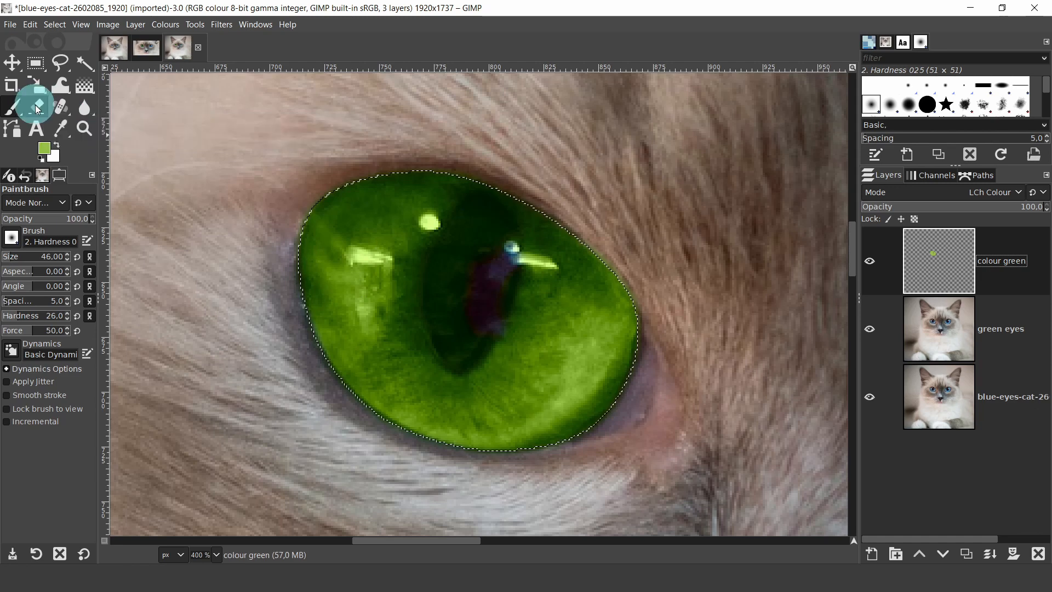
Erase the green over the pupil with the size-18 Eraser, leaving a dark pupil
left_click(36, 107)
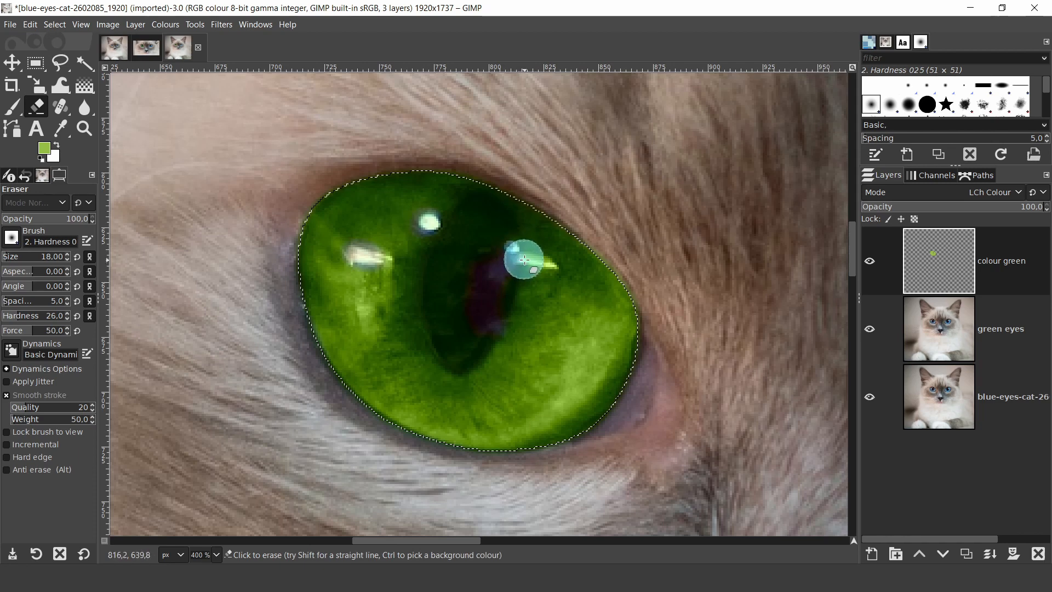
left_click_drag(525, 260, 473, 347)
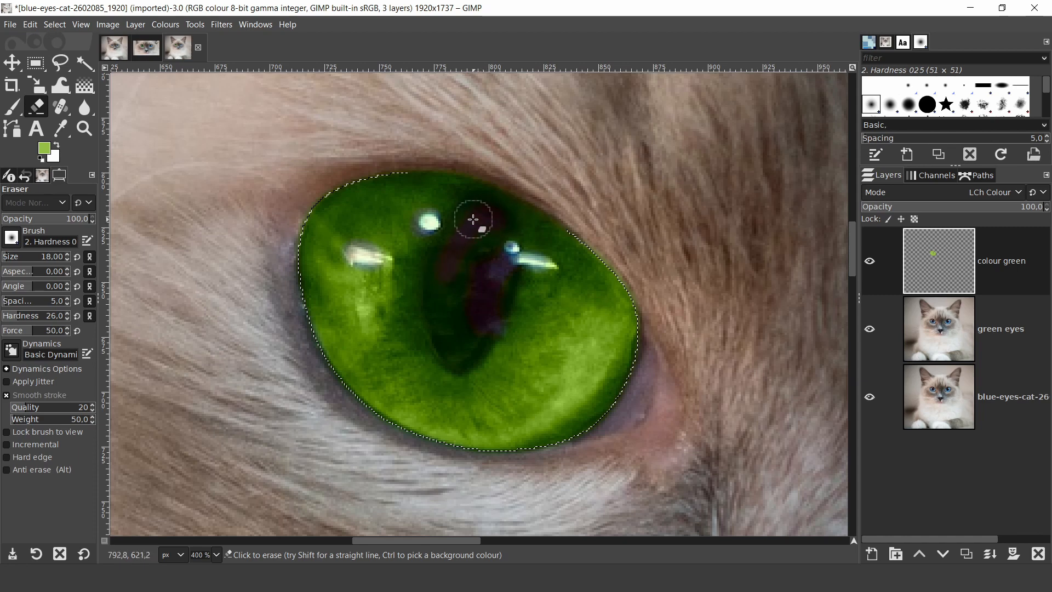
left_click_drag(474, 219, 453, 348)
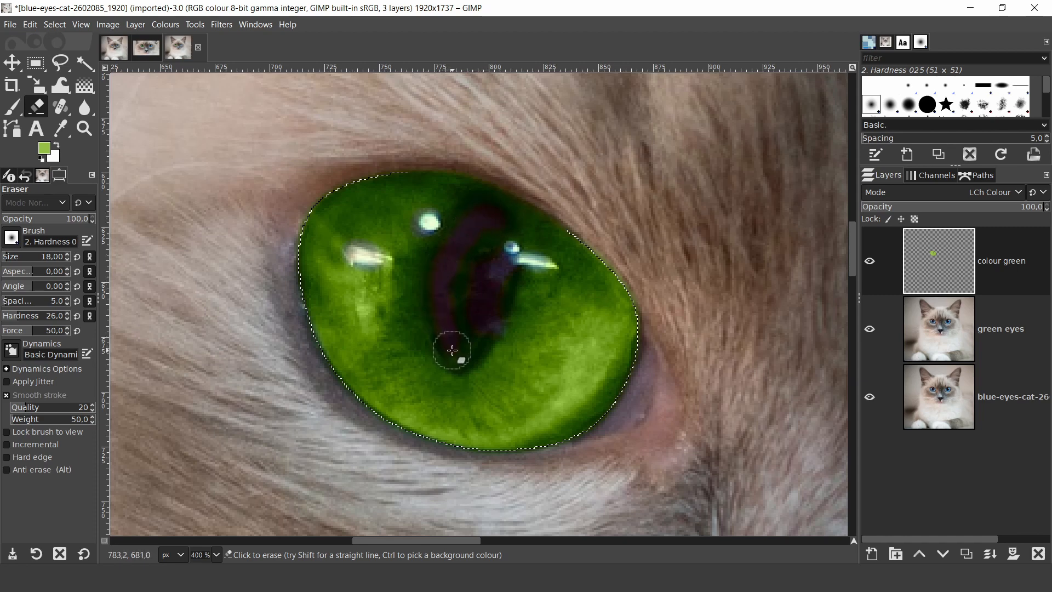
left_click_drag(452, 349, 480, 348)
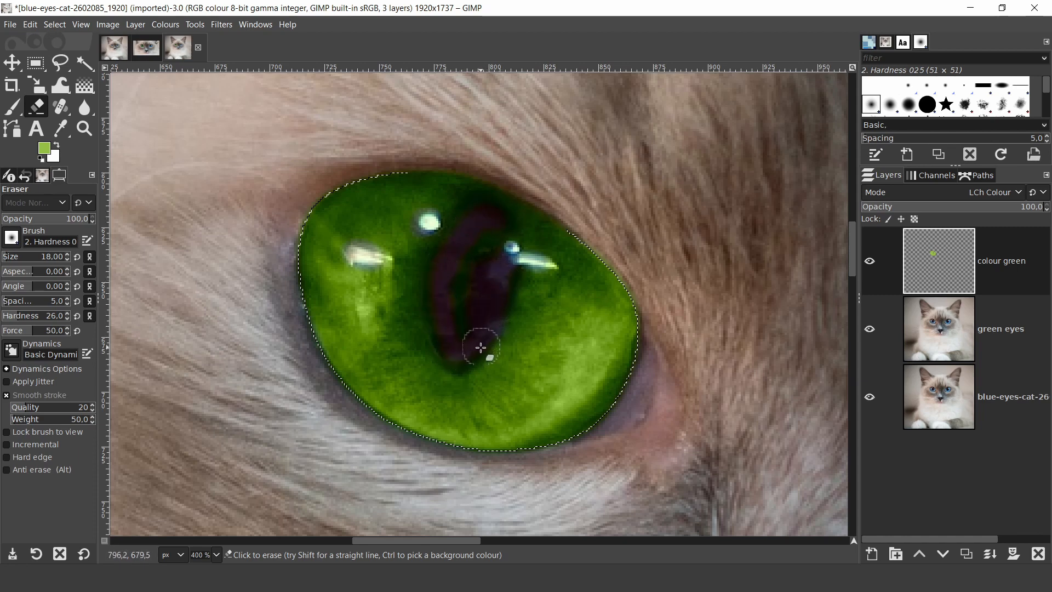
left_click_drag(480, 347, 483, 269)
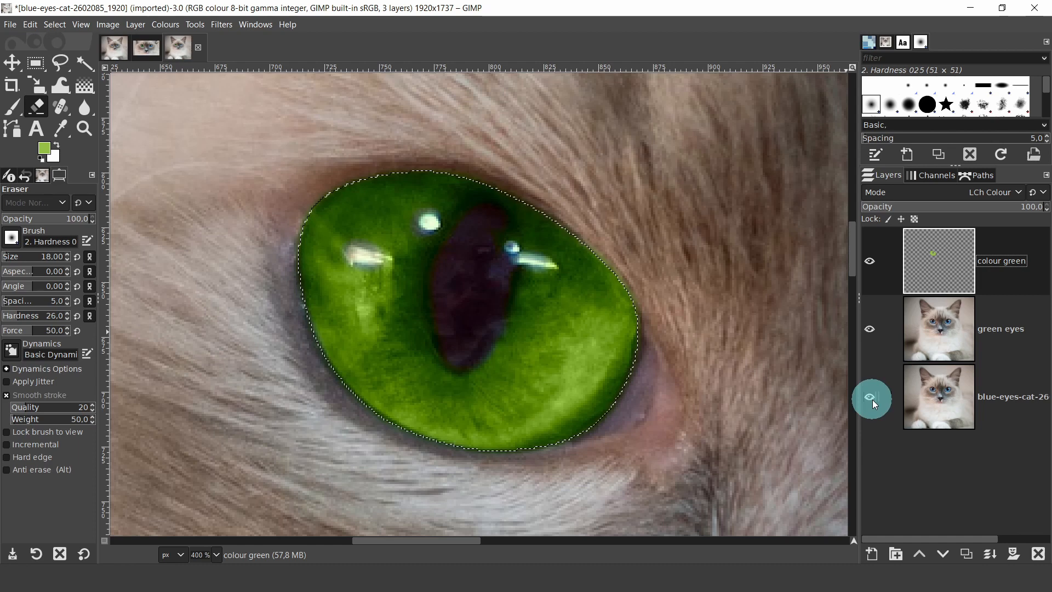
Remove the iris selection with Select > None and check the saved iris outline path
left_click(869, 396)
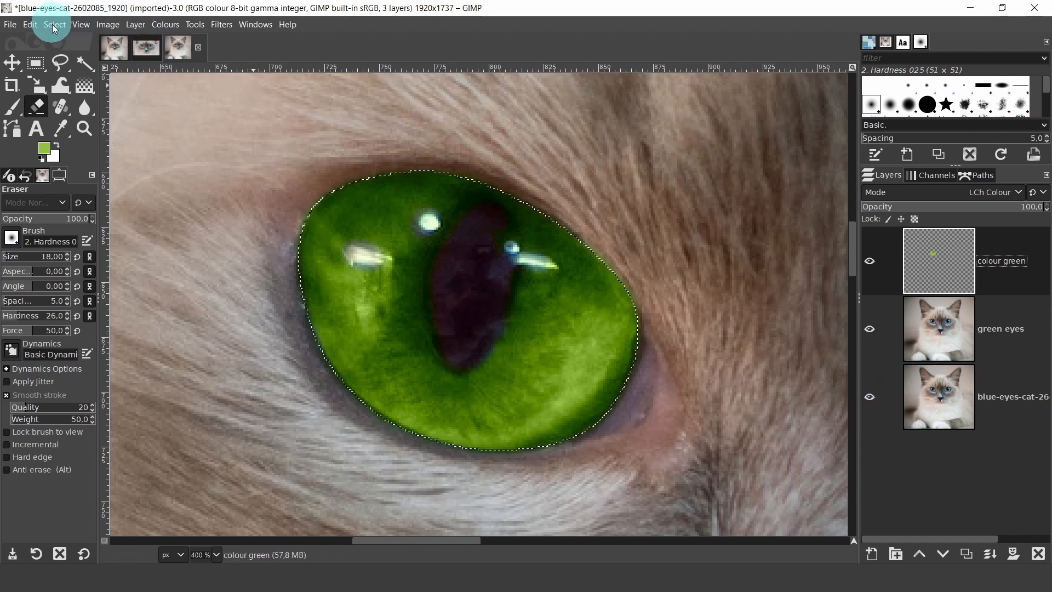
left_click(55, 24)
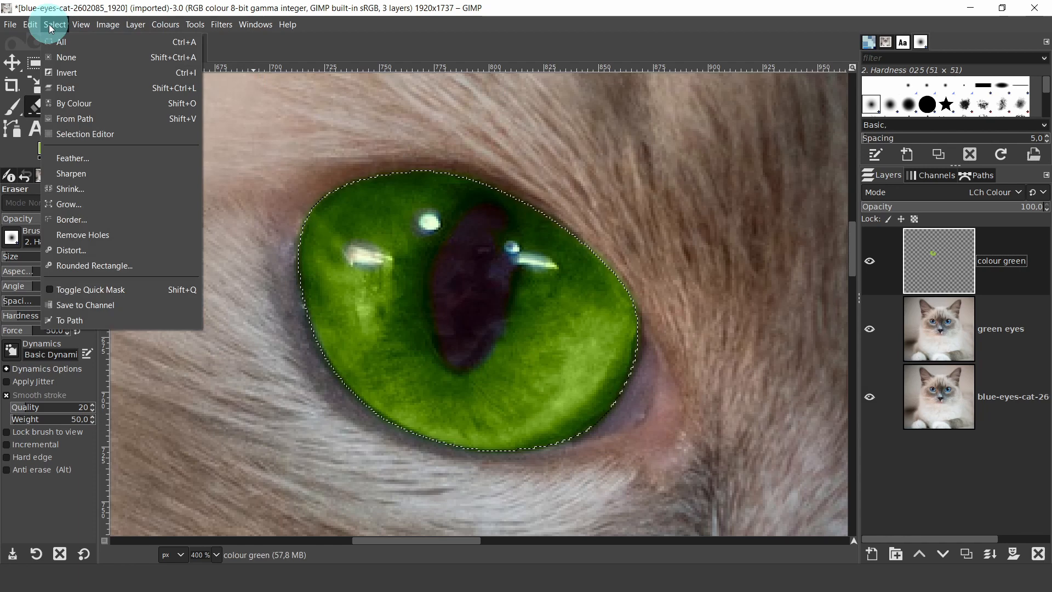
left_click(66, 57)
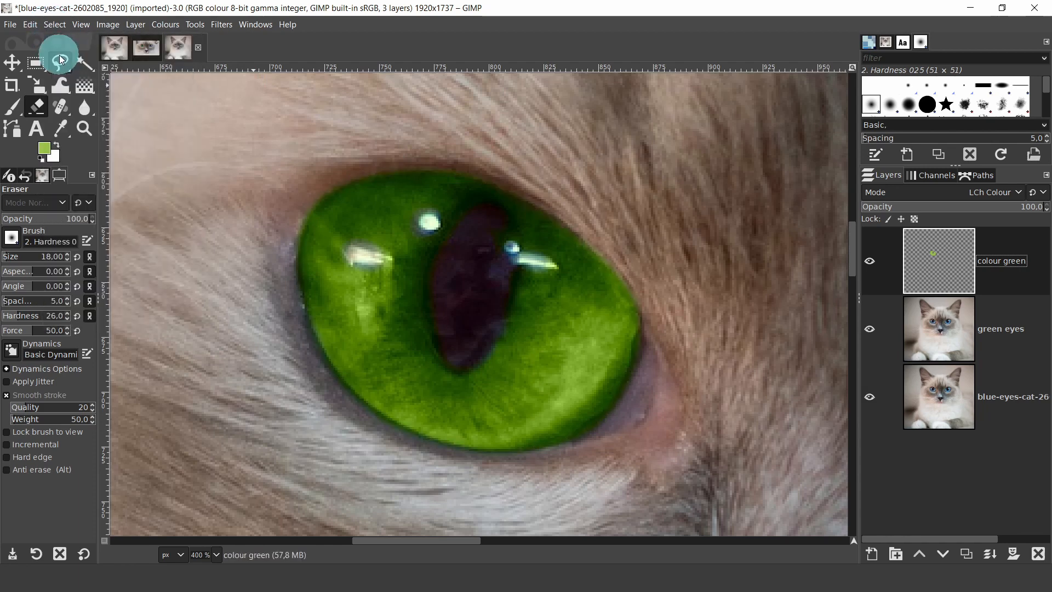
mouse_move(645, 280)
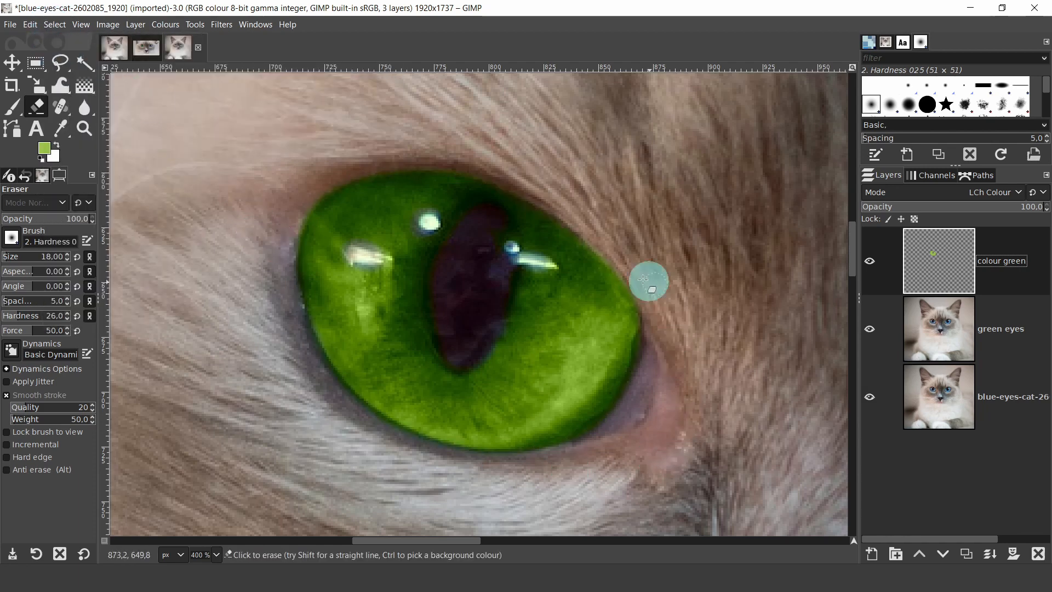
left_click(983, 174)
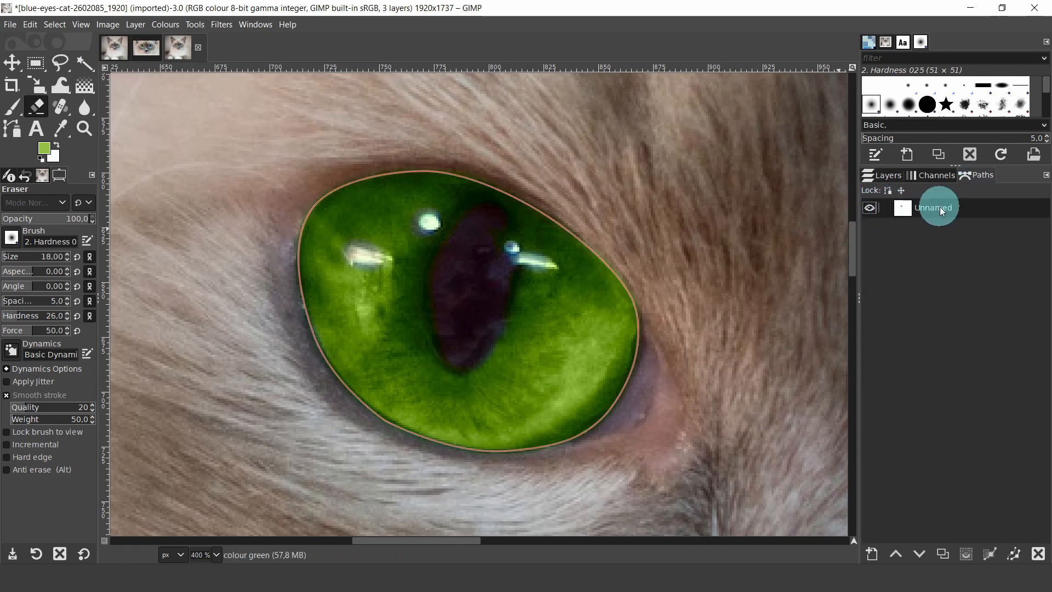
left_click(869, 207)
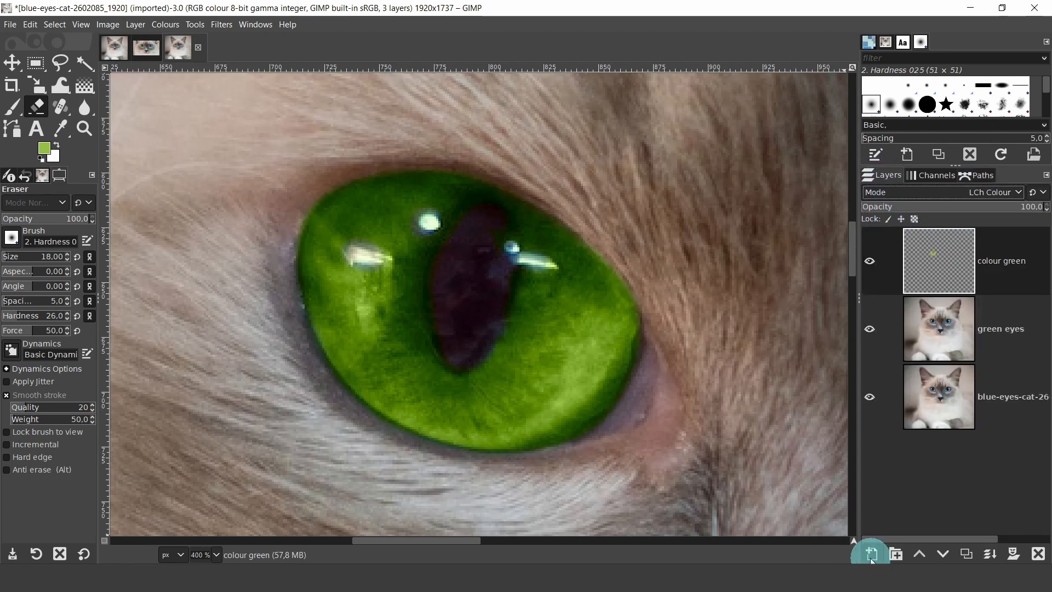
Create a new transparent layer named 'white' at the top of the stack
left_click(870, 554)
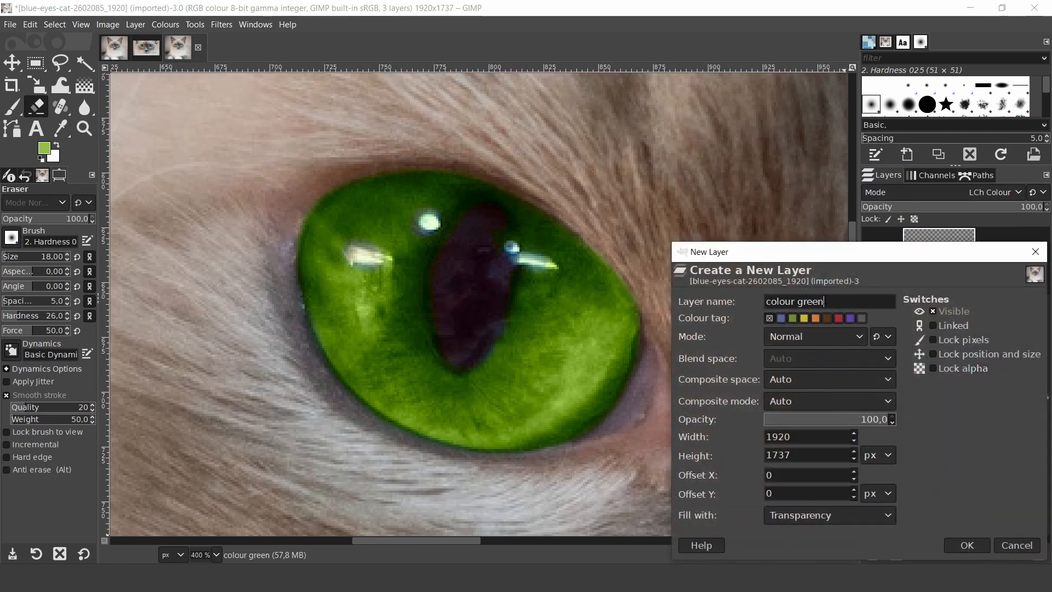
type("white")
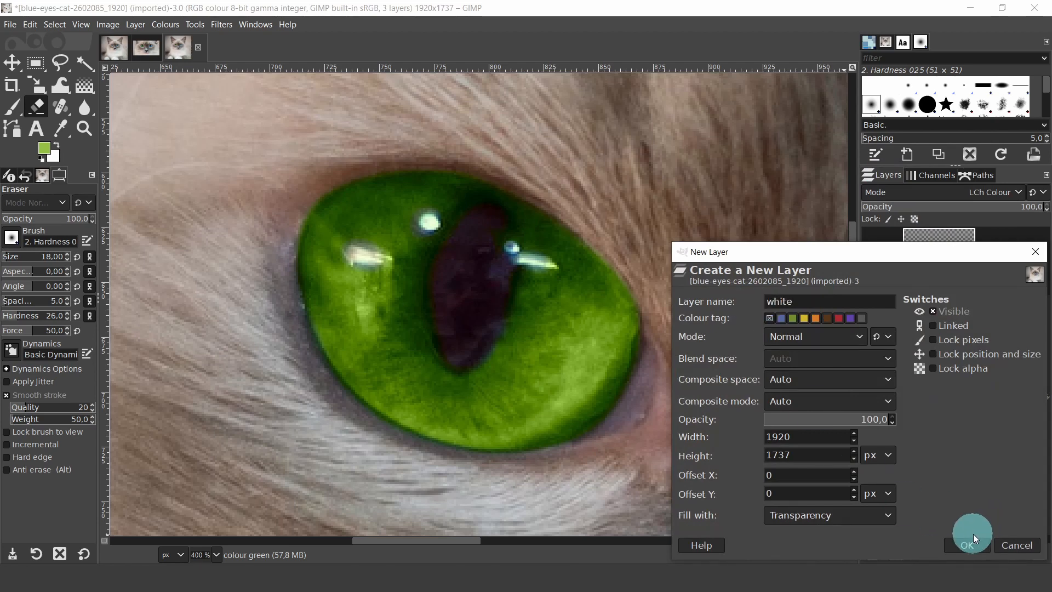
left_click(966, 546)
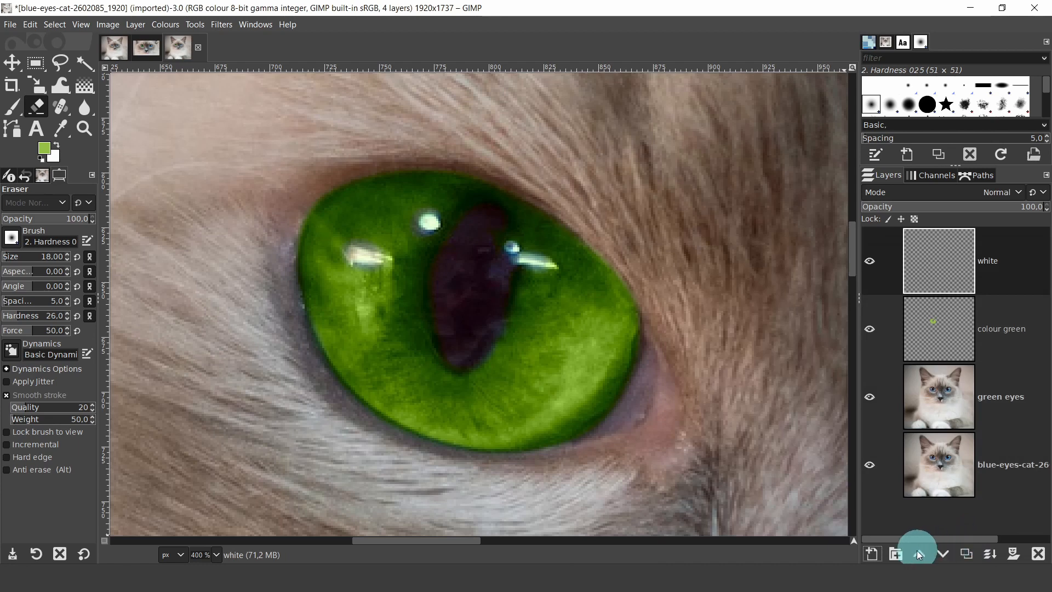
mouse_move(988, 201)
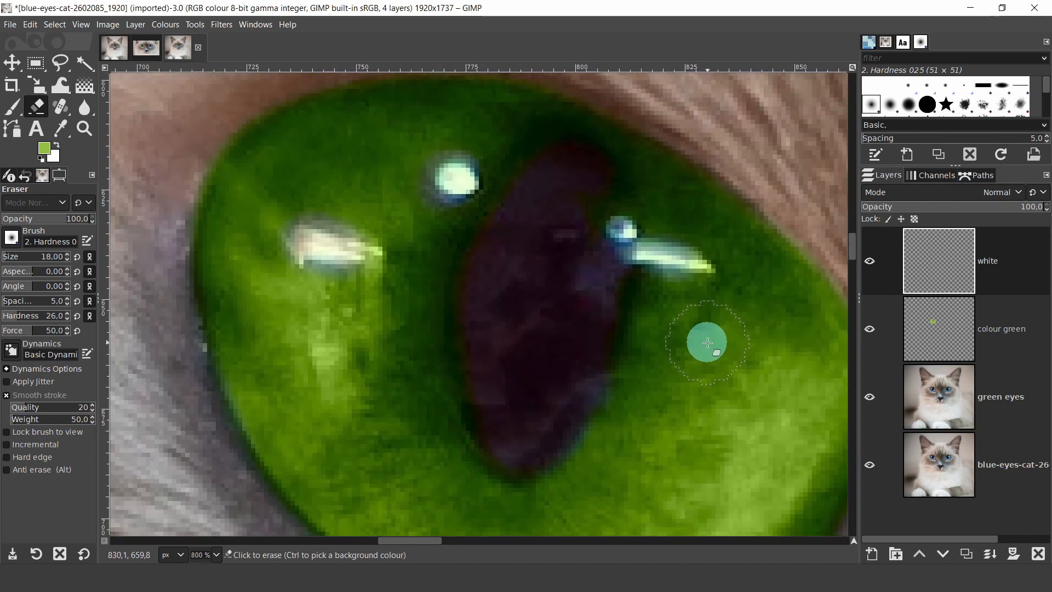
mouse_move(376, 167)
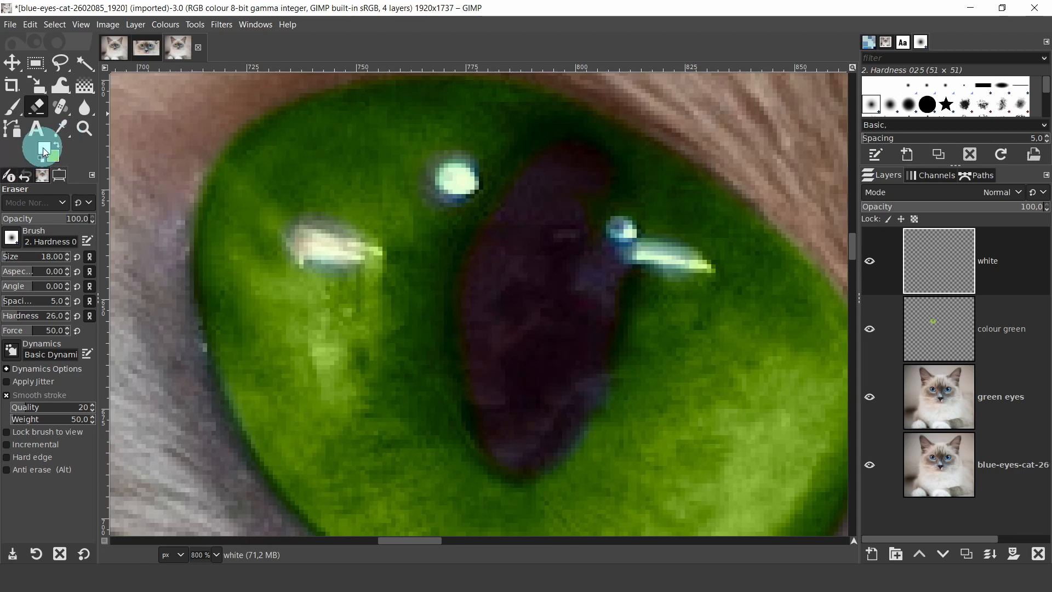
Set the foreground painting colour to pure white (ffffff)
left_click(42, 149)
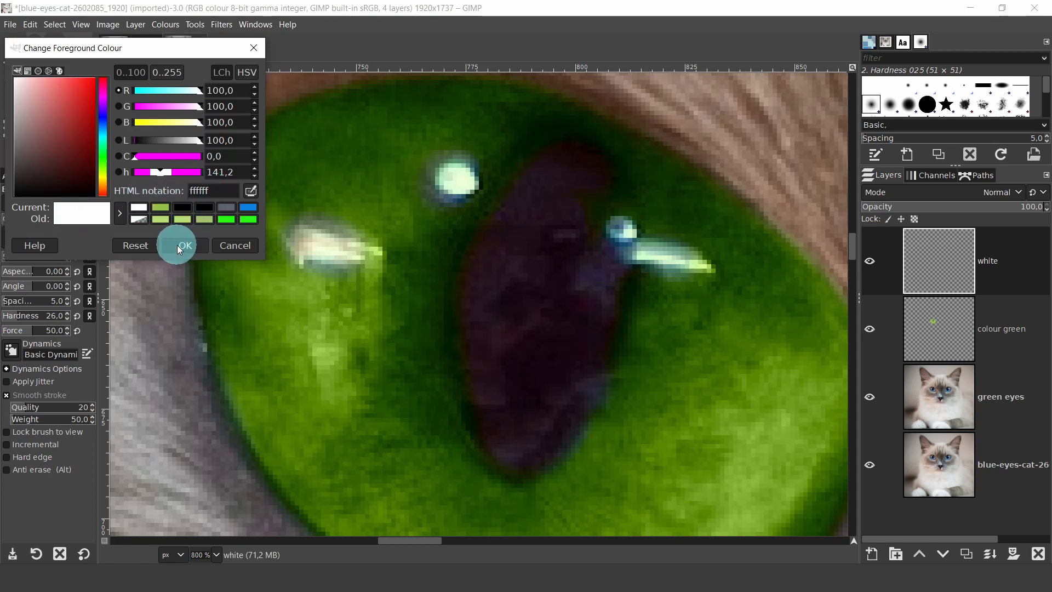
left_click(184, 245)
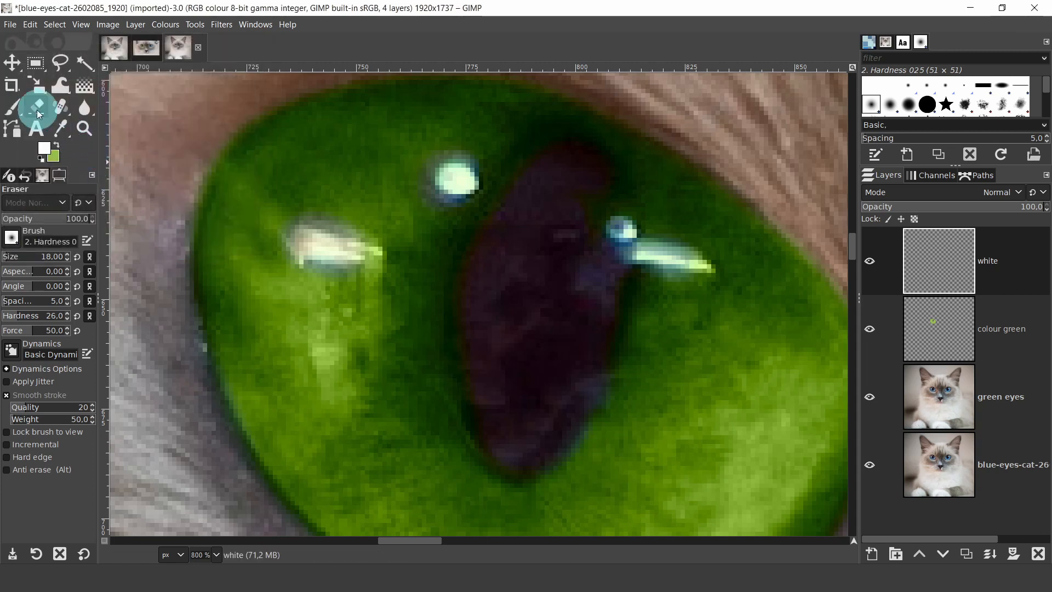
mouse_move(13, 109)
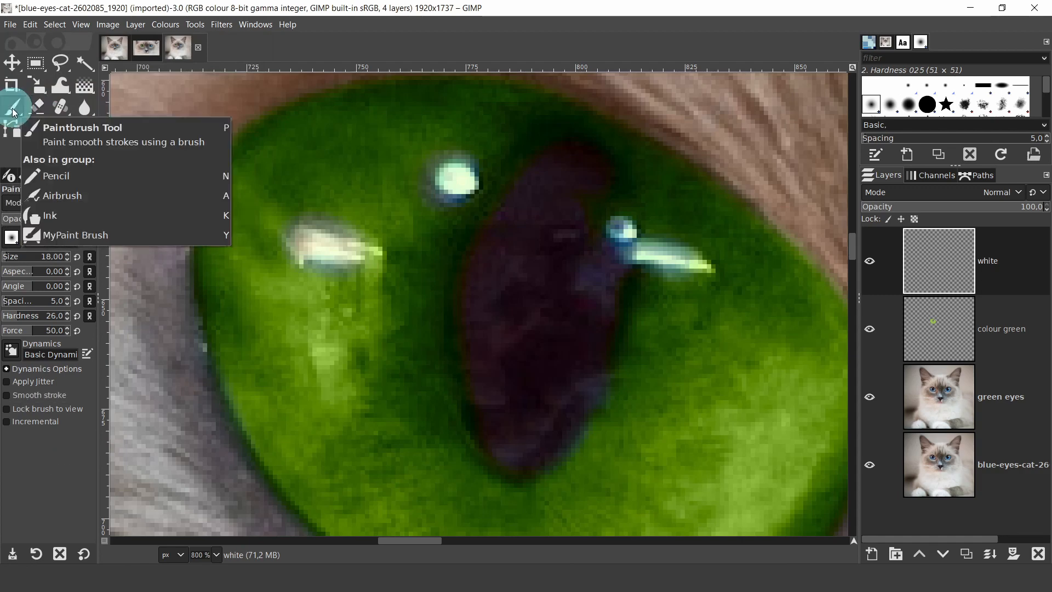
Paint white with a size-6 brush over the left reflection dots and the right-edge streak
left_click(11, 105)
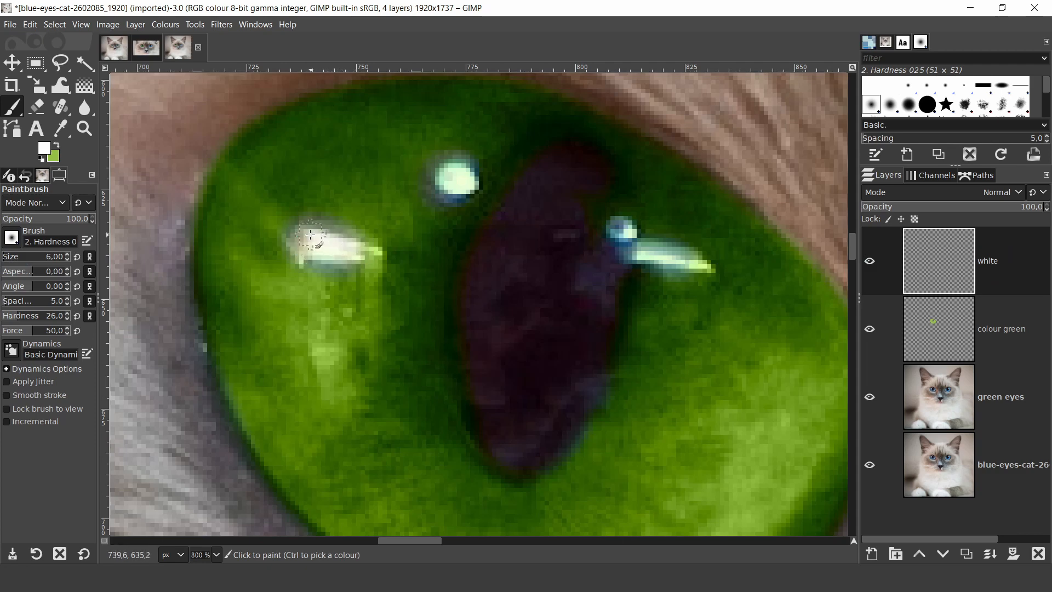
left_click(468, 191)
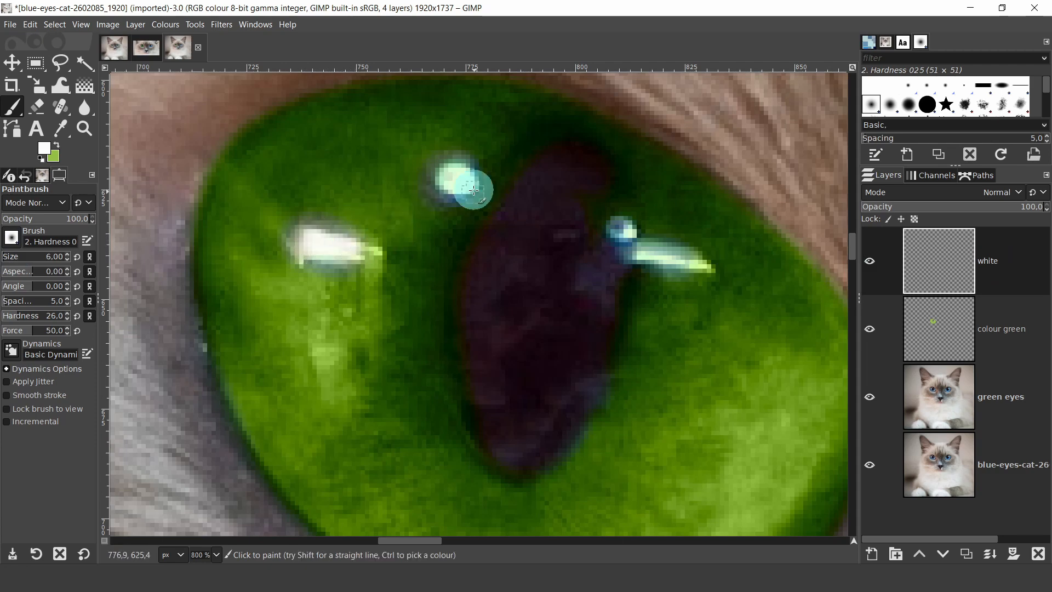
left_click(456, 175)
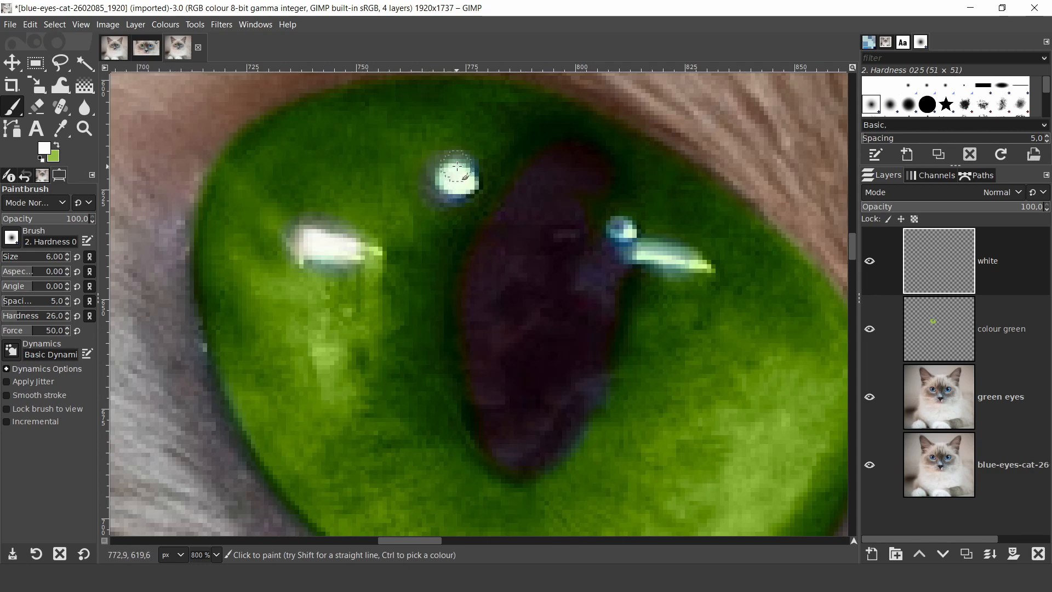
left_click(455, 191)
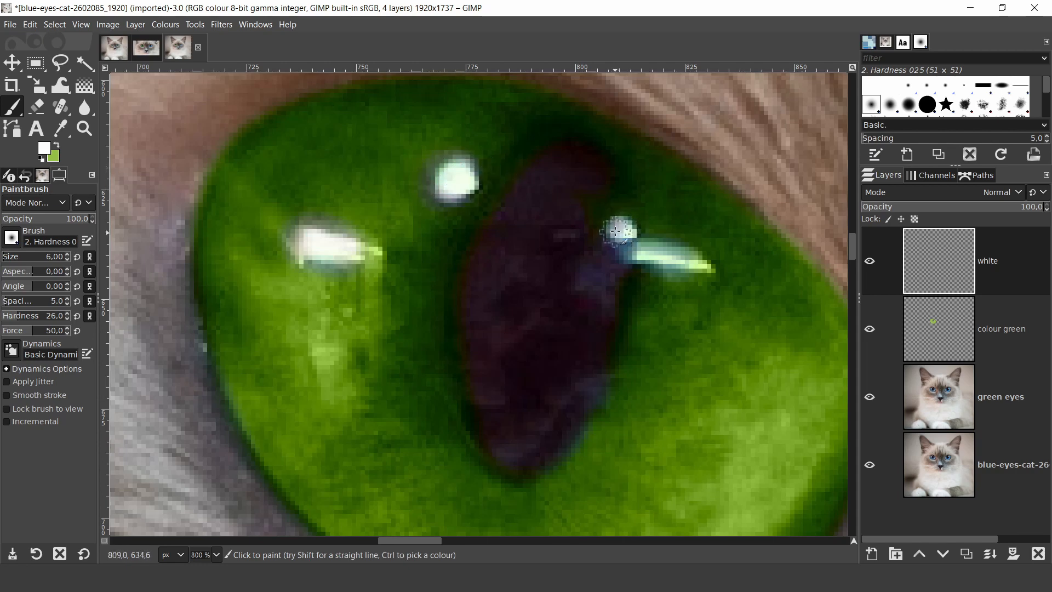
left_click_drag(616, 229, 676, 250)
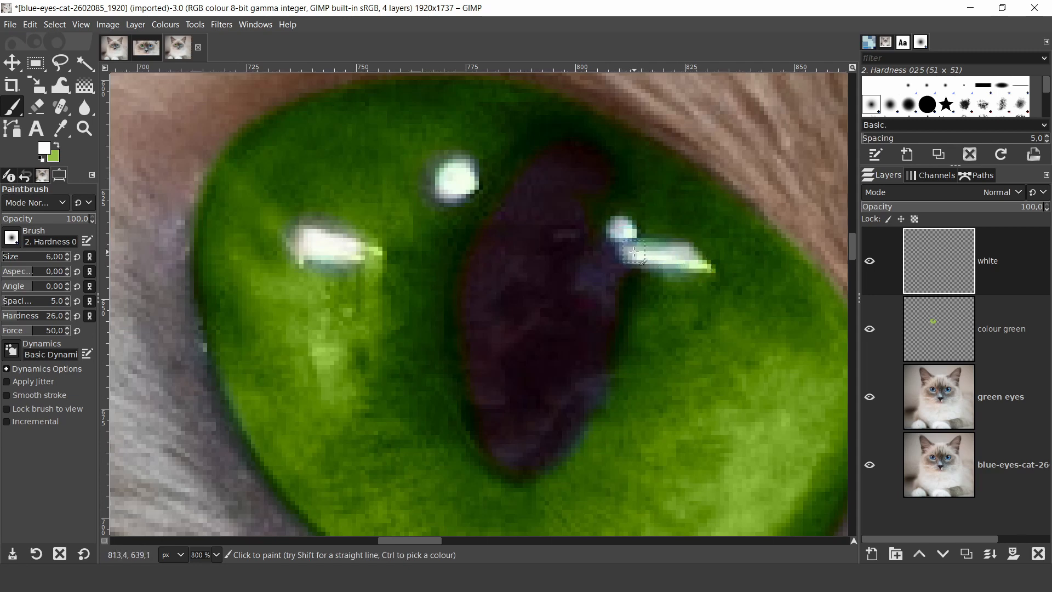
left_click(678, 261)
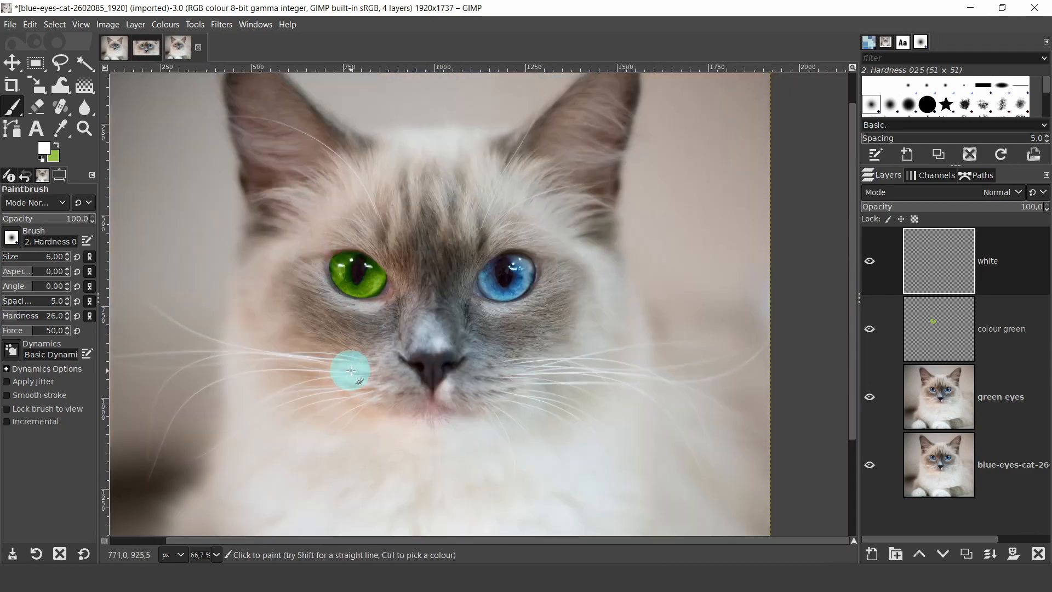
Merge the colour green layer down into green eyes, then make the white layer active
left_click(11, 60)
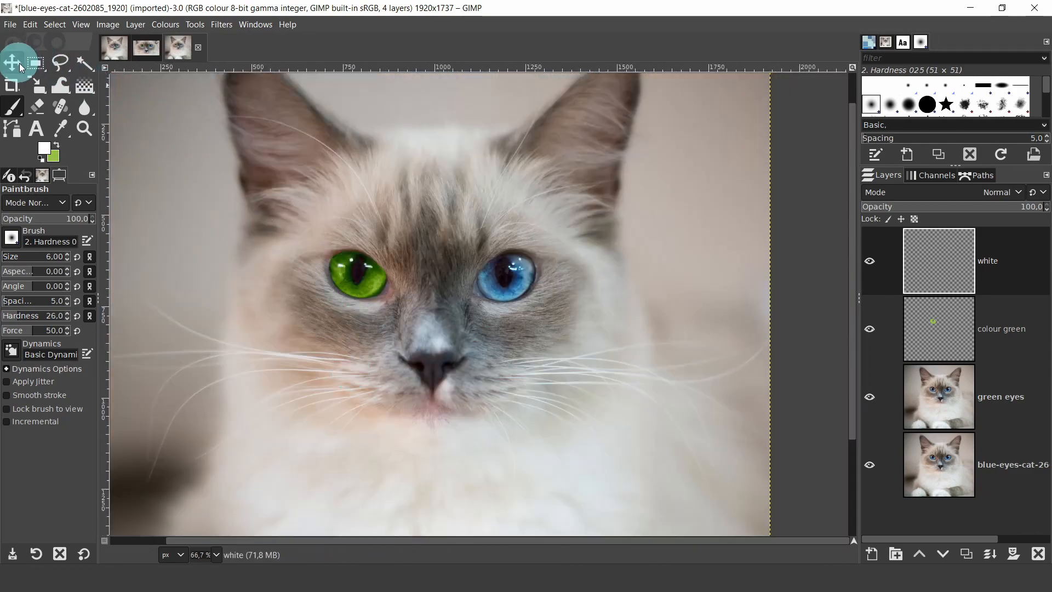
left_click(11, 61)
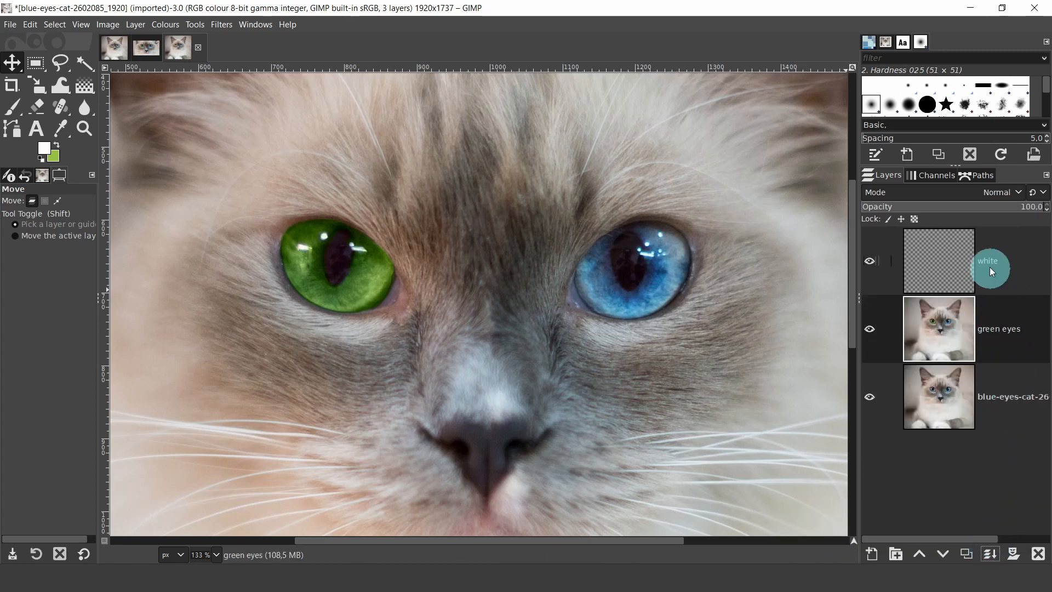
left_click(988, 261)
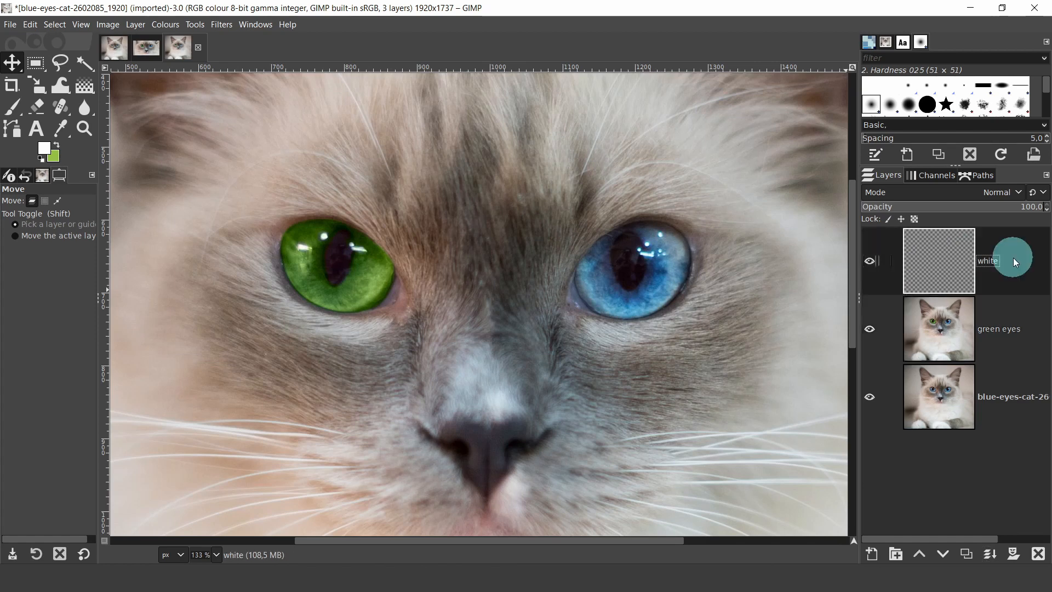